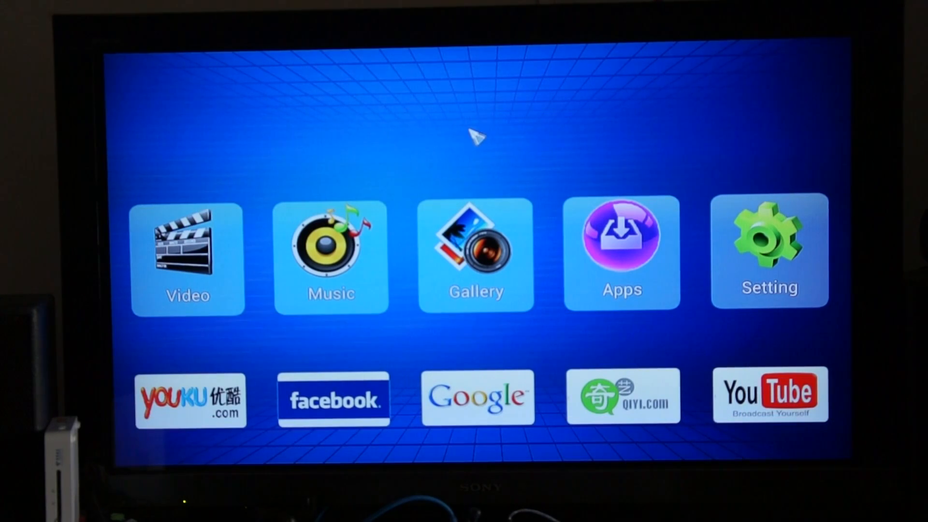
pyautogui.moveTo(478, 127)
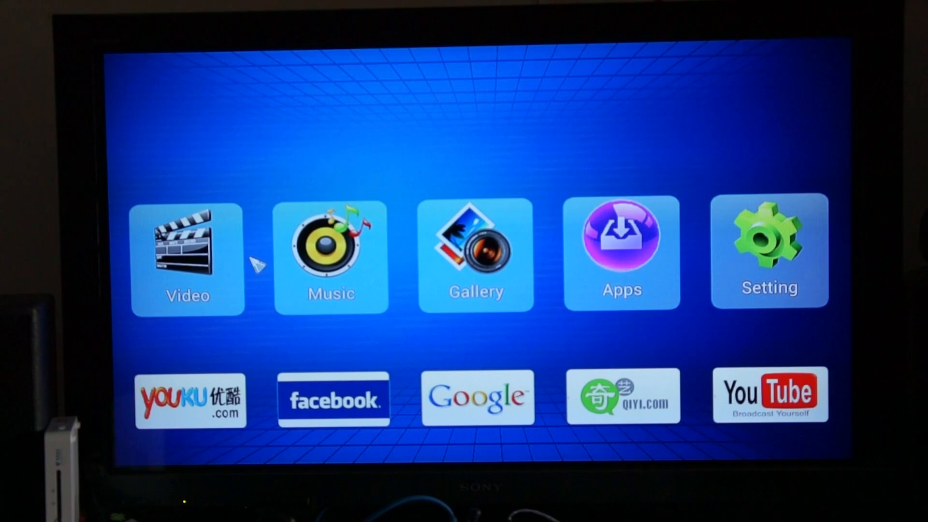
pyautogui.moveTo(266, 266)
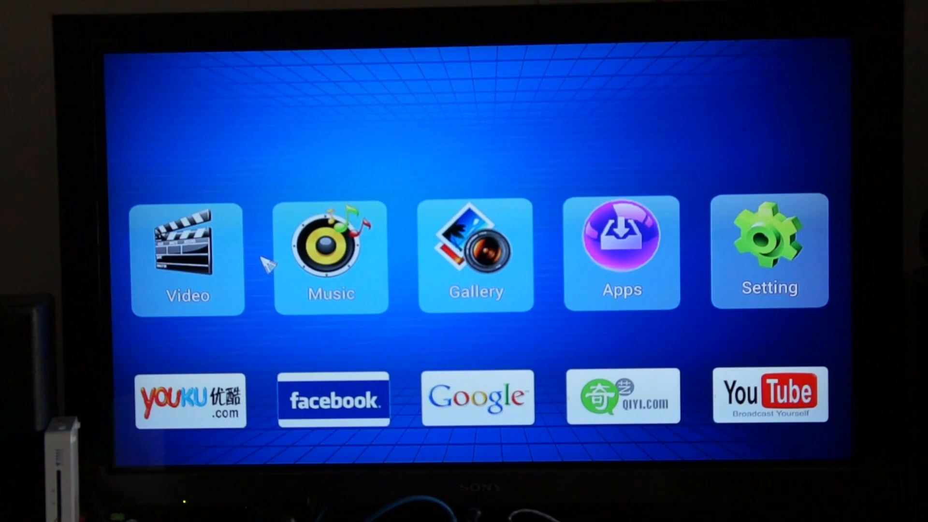
pyautogui.moveTo(267, 264)
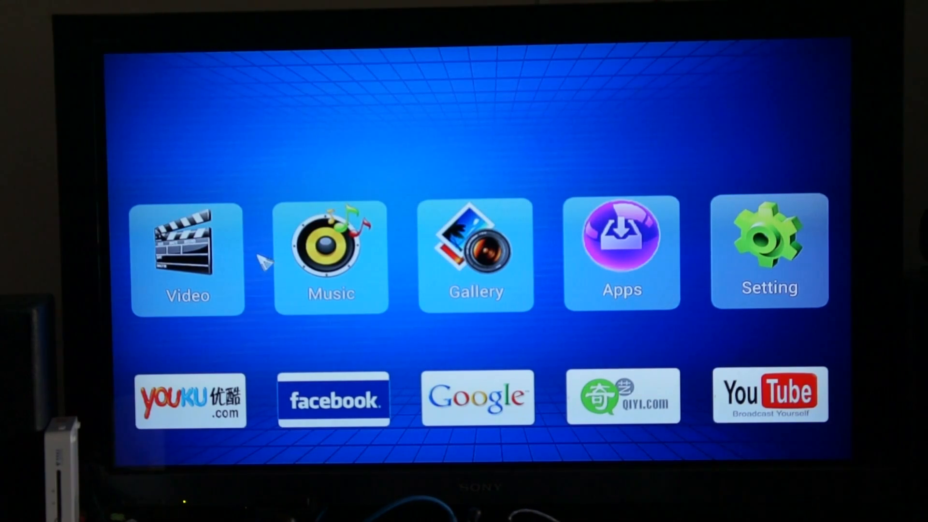
pyautogui.moveTo(263, 264)
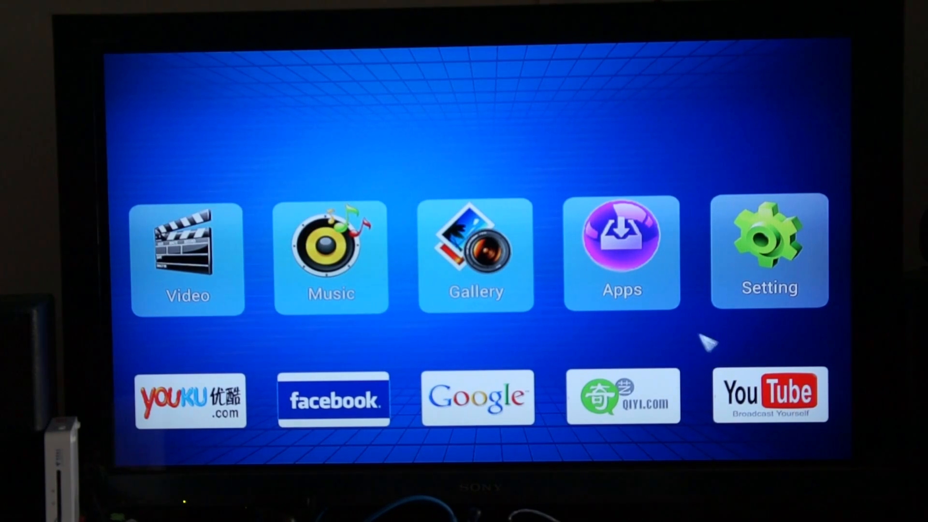
pyautogui.moveTo(622, 356)
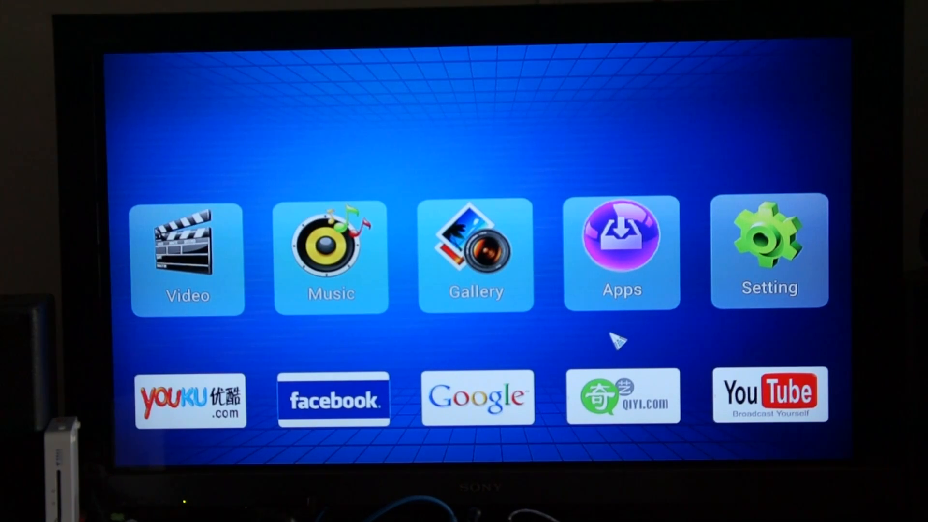
pyautogui.moveTo(623, 341)
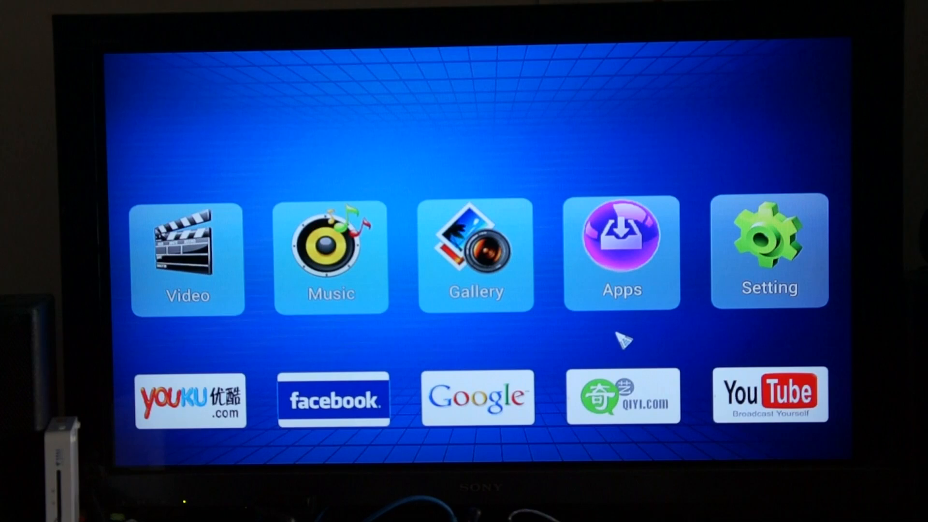
pyautogui.moveTo(444, 330)
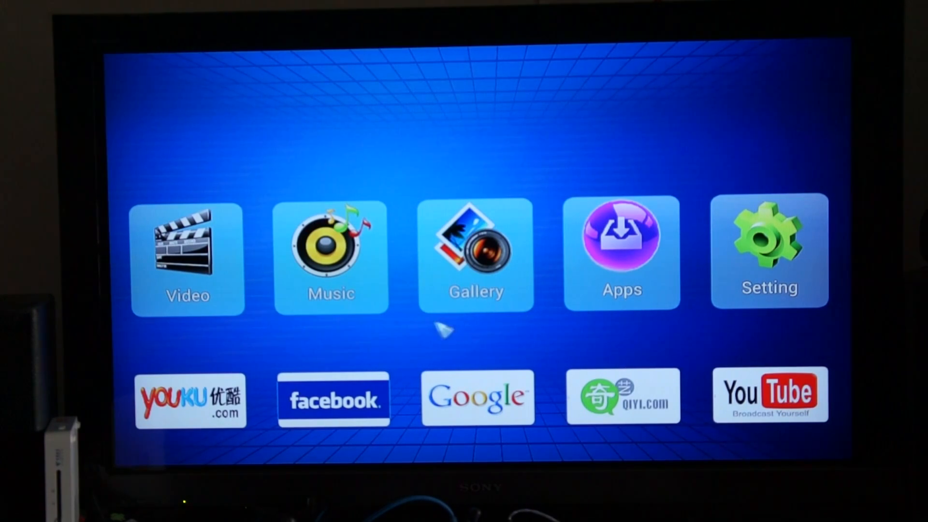
pyautogui.moveTo(402, 346)
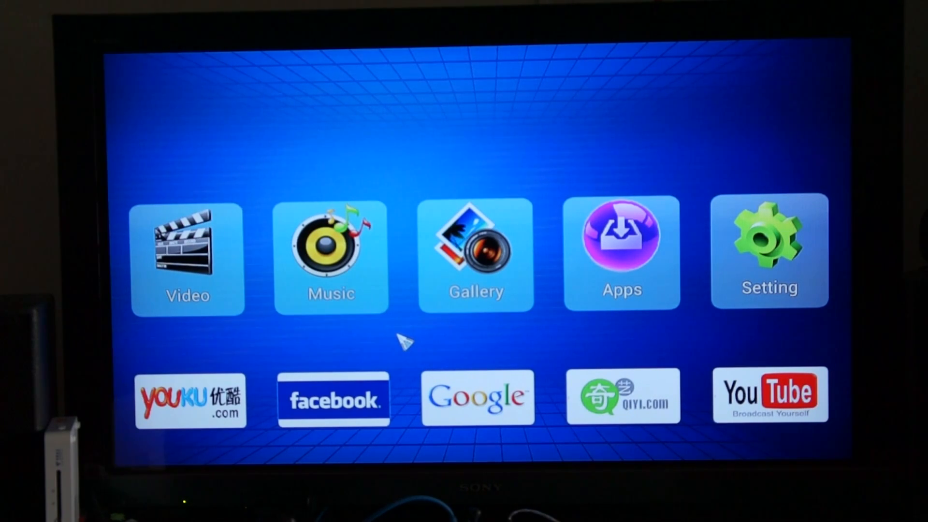
pyautogui.moveTo(404, 346)
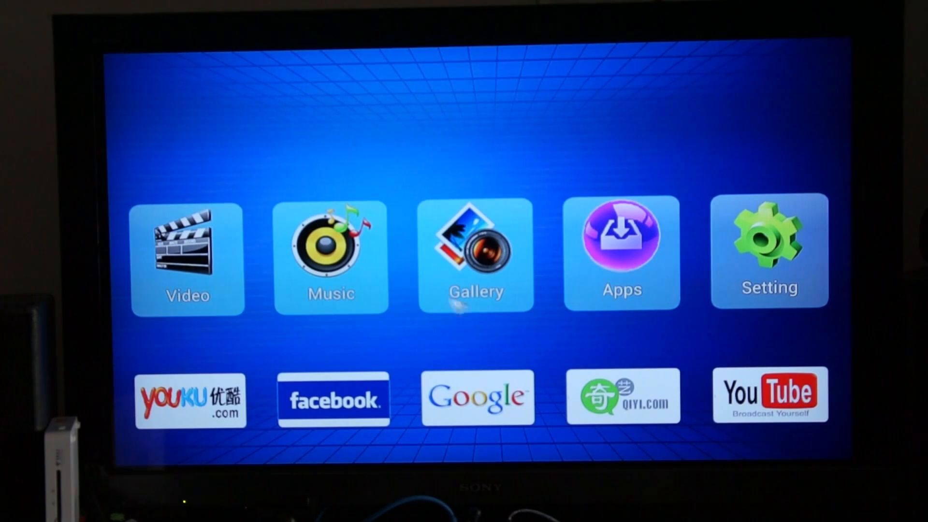
# - Open the Video gallery and scroll down through its 939 video files
pyautogui.click(187, 256)
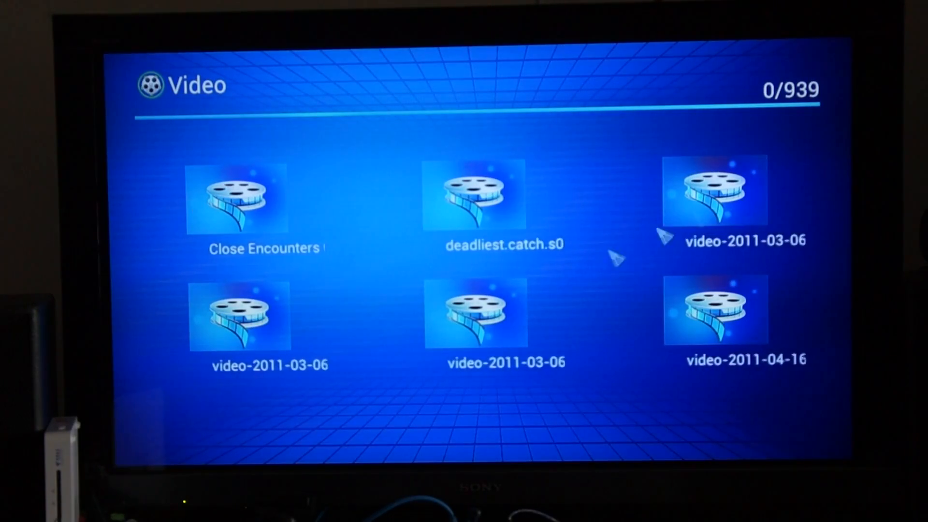
pyautogui.scroll(-3)
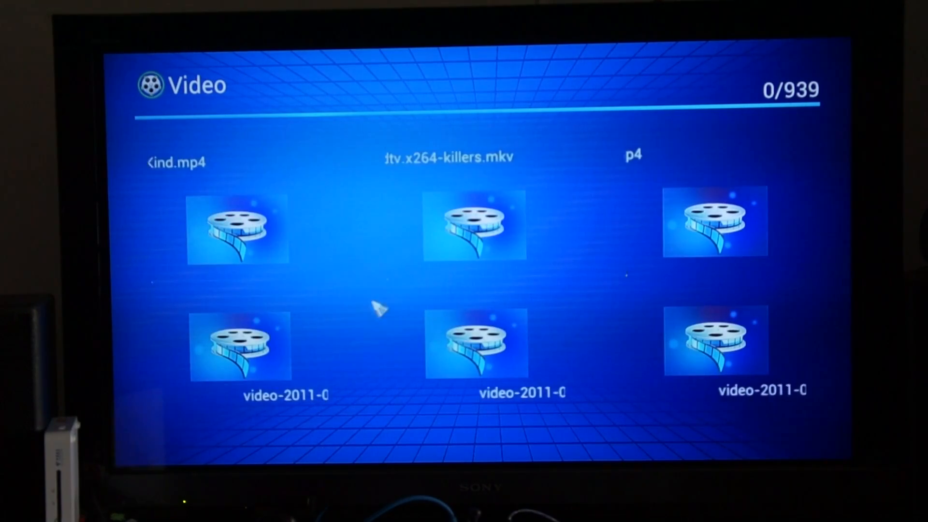
pyautogui.scroll(-3)
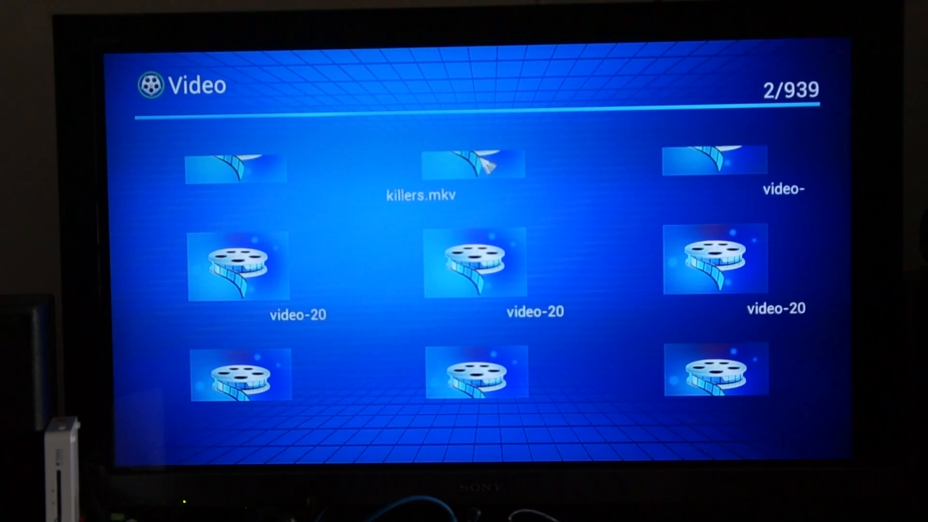
pyautogui.moveTo(409, 287)
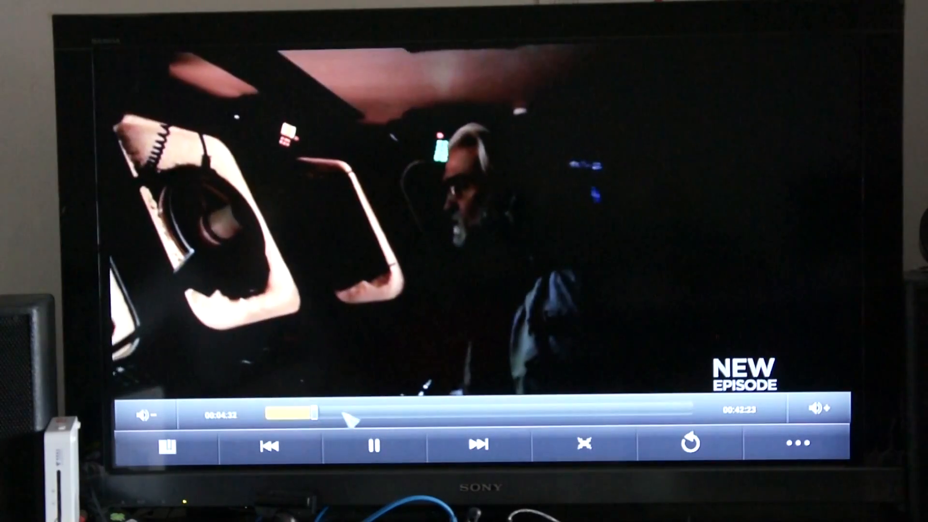
# - Seek to a later point in the episode, then leave playback for the 2/939 list
pyautogui.moveTo(301, 412); pyautogui.dragTo(409, 413)
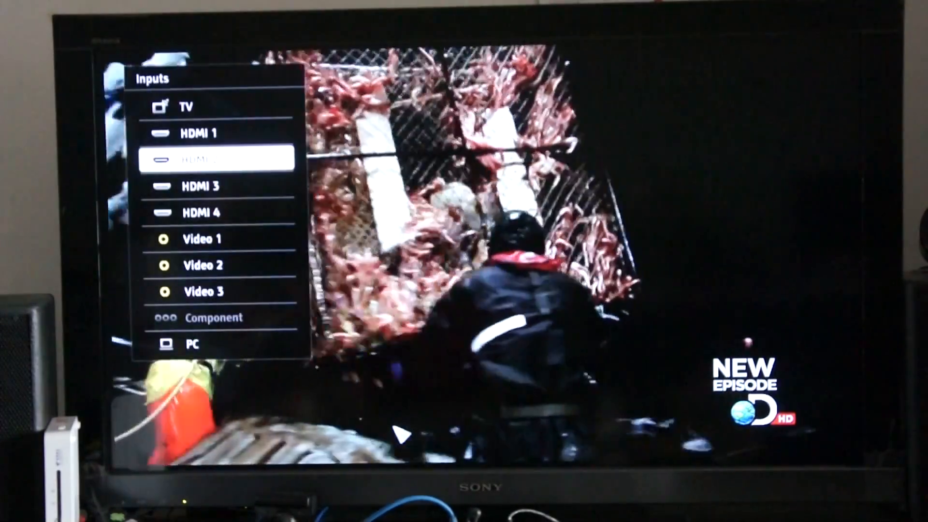
pyautogui.press('Down')
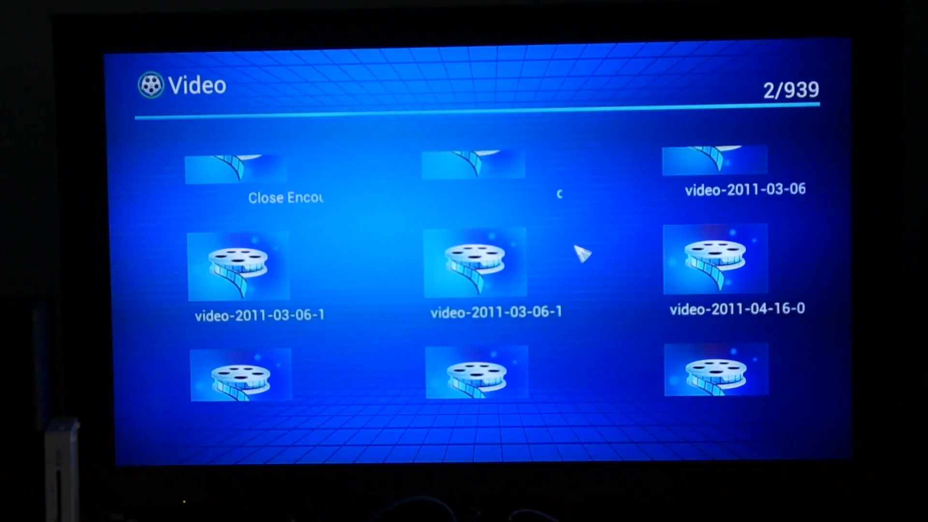
# - From the launcher, show the full list of 24 installed apps
pyautogui.scroll(-3)
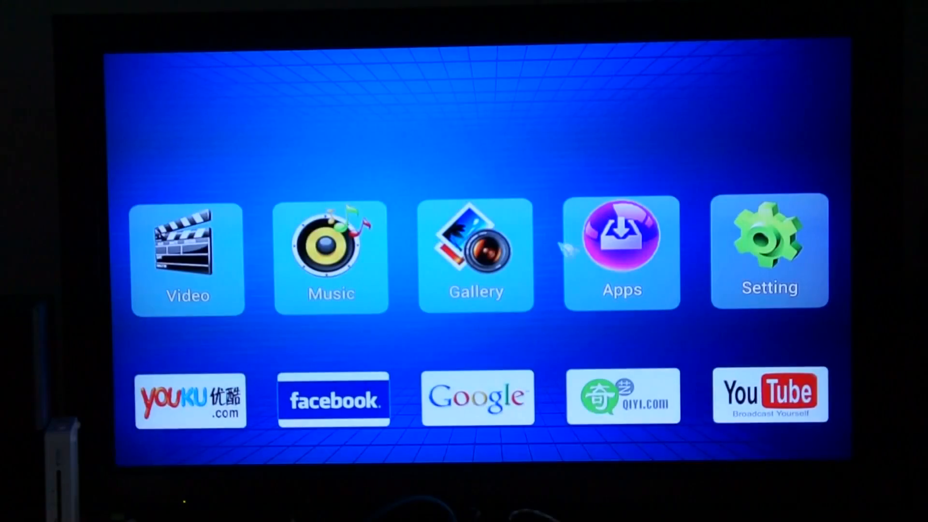
pyautogui.click(188, 248)
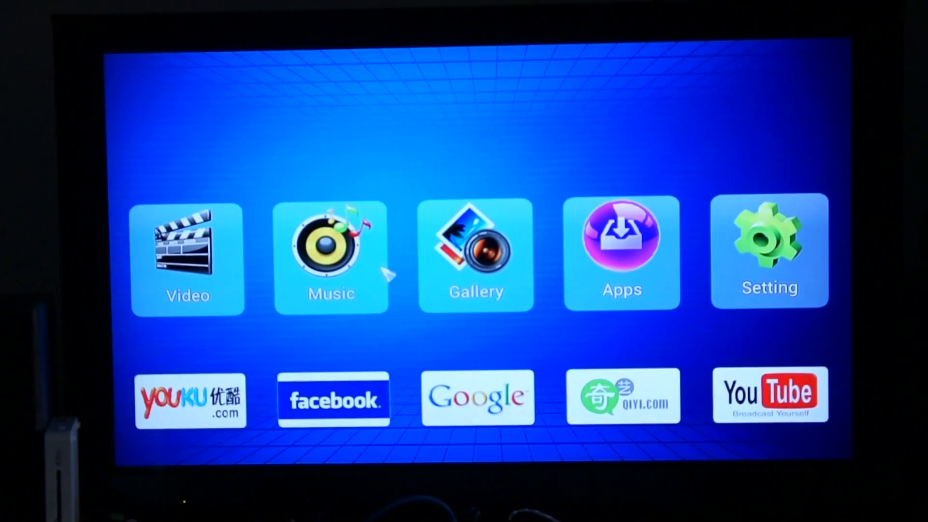
pyautogui.moveTo(622, 248)
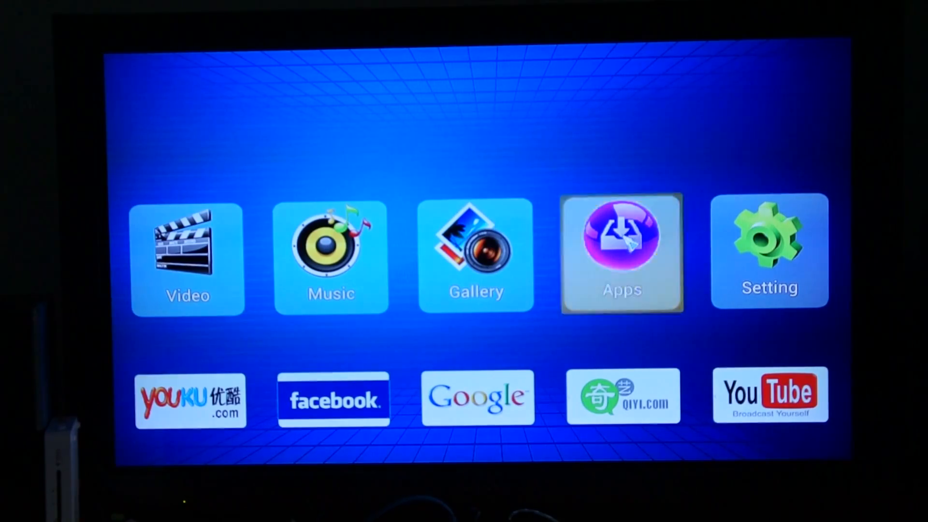
pyautogui.click(622, 251)
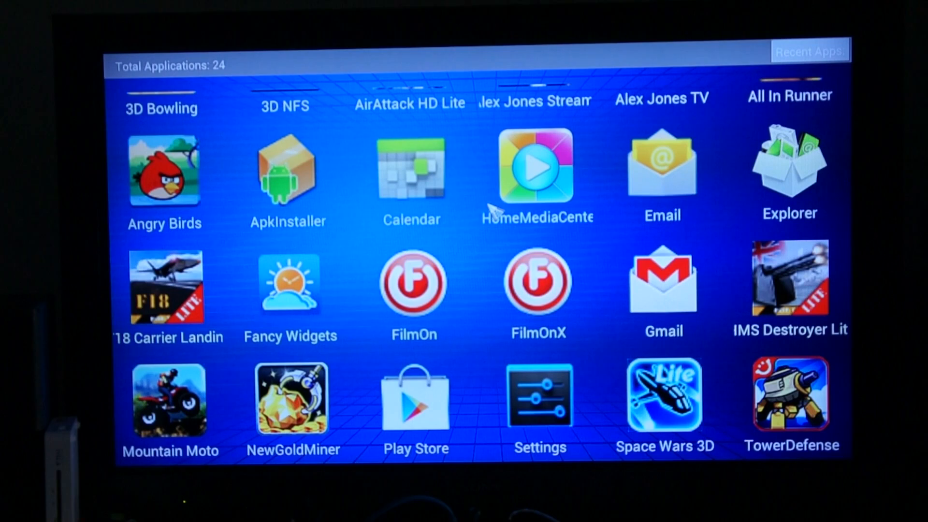
pyautogui.moveTo(515, 278)
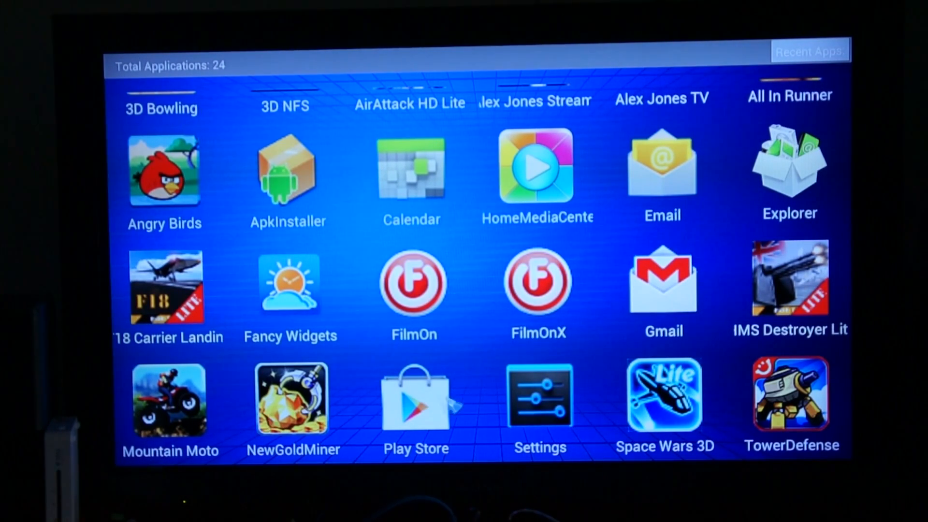
pyautogui.moveTo(776, 231)
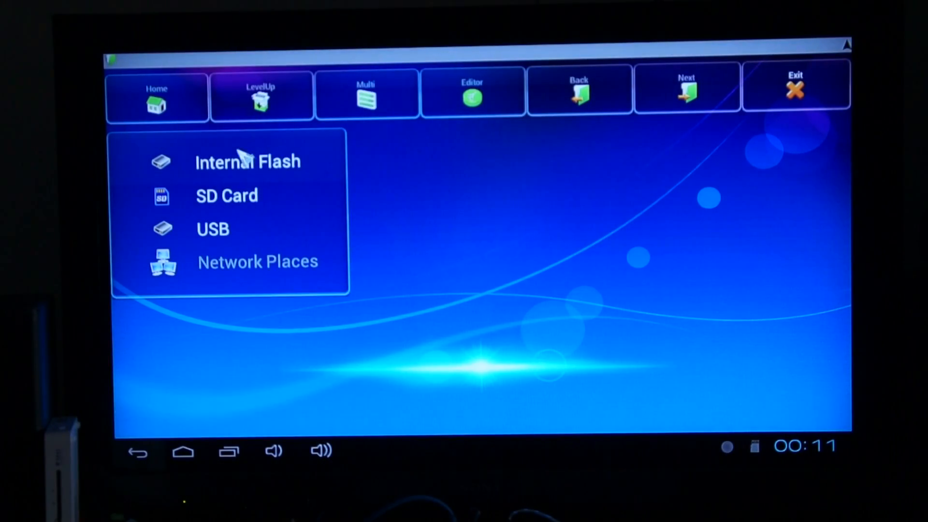
# - Browse the SD card to deadliest.catch.s08e12 .mkv and play it in Video player
pyautogui.click(227, 195)
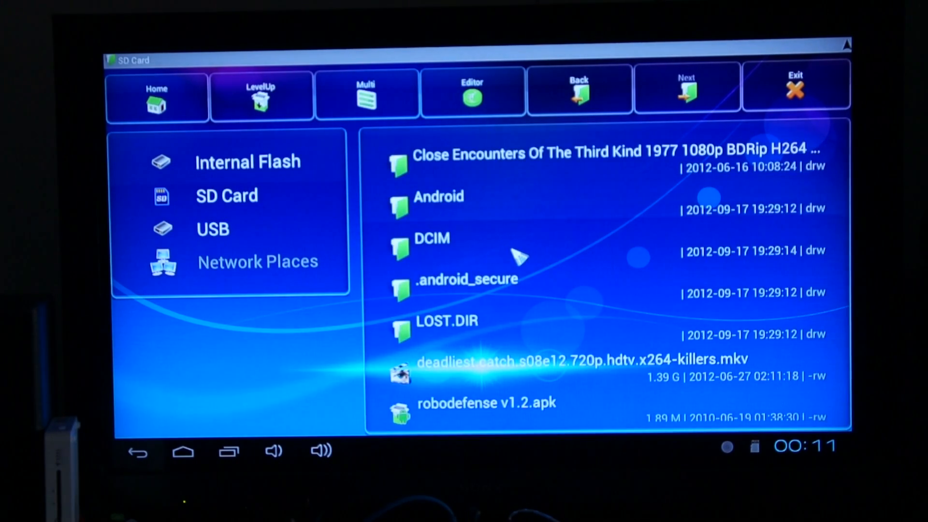
pyautogui.scroll(-3)
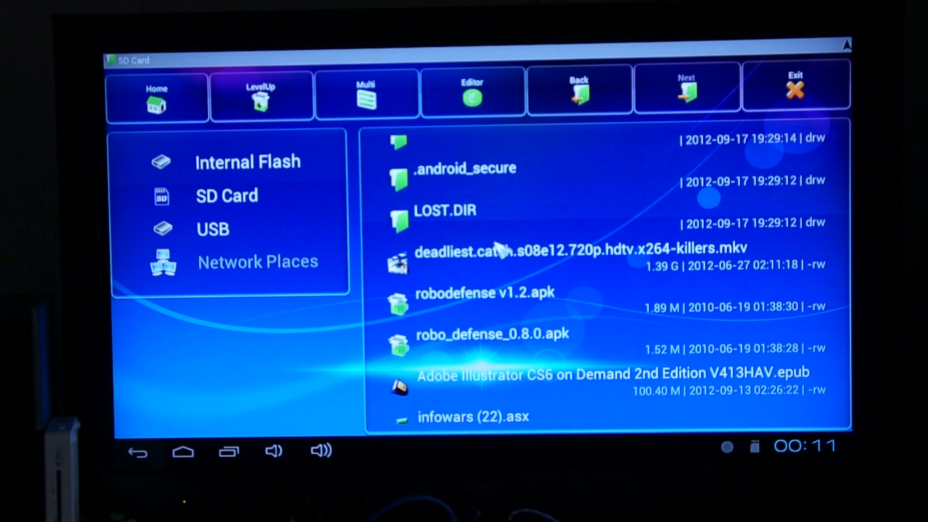
pyautogui.scroll(-3)
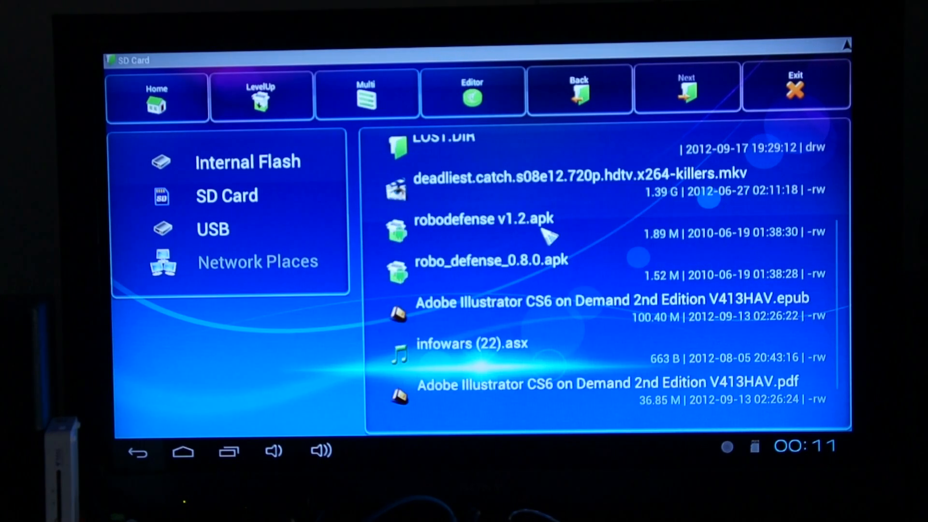
pyautogui.scroll(-3)
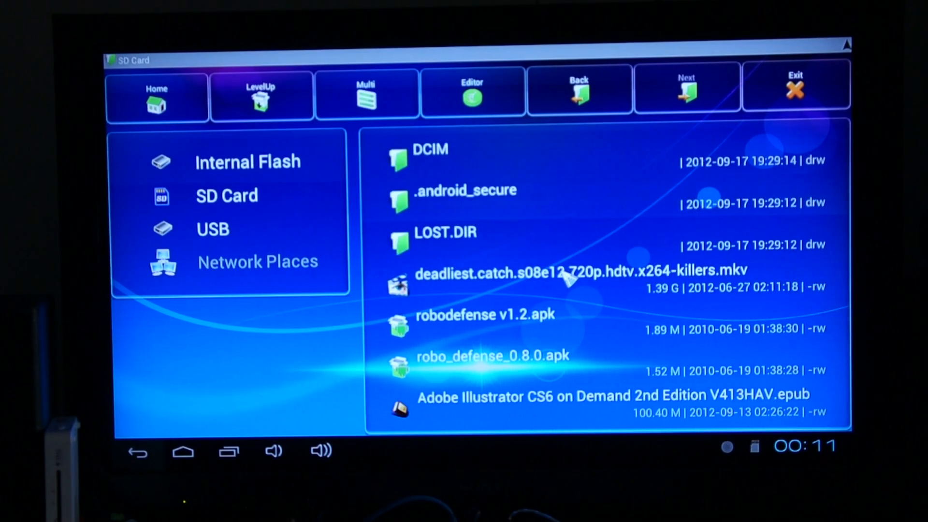
pyautogui.click(583, 271)
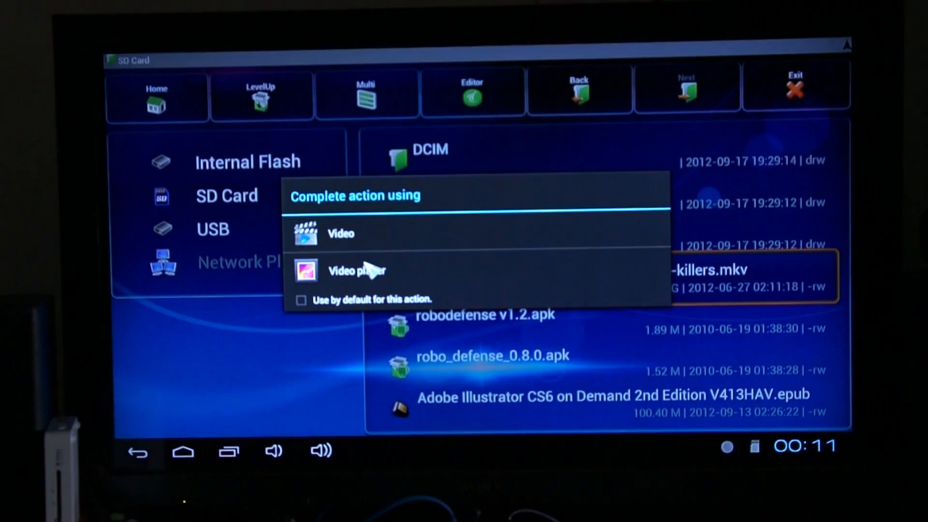
pyautogui.click(356, 270)
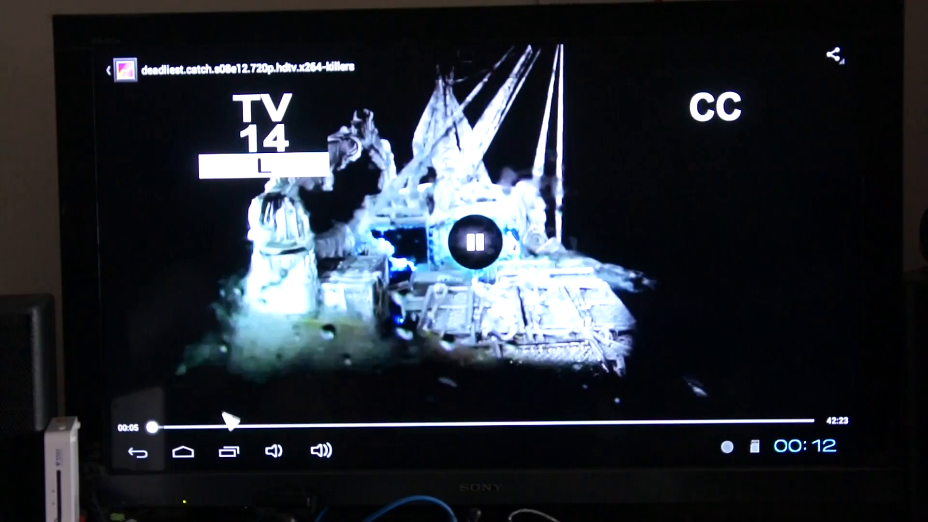
# - Skip the episode ahead to about 2:52 using the progress bar
pyautogui.click(474, 242)
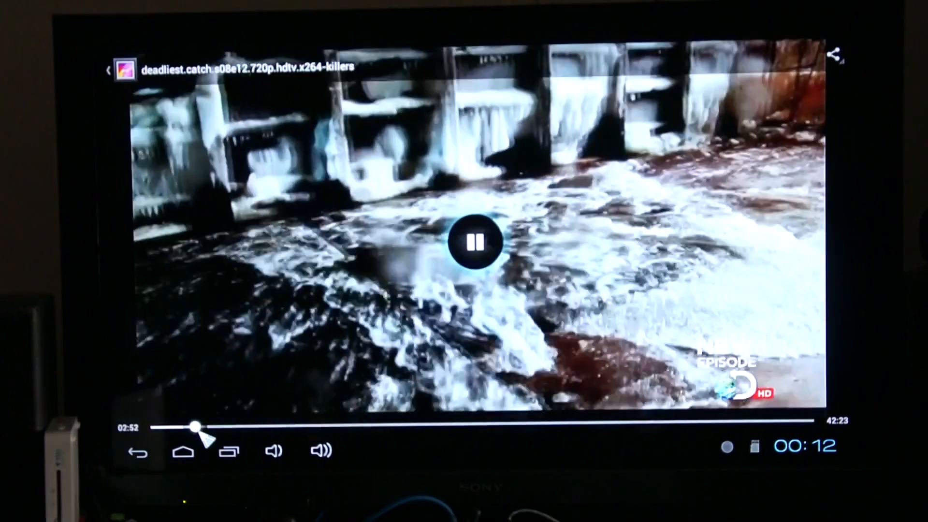
pyautogui.moveTo(195, 427); pyautogui.dragTo(224, 427)
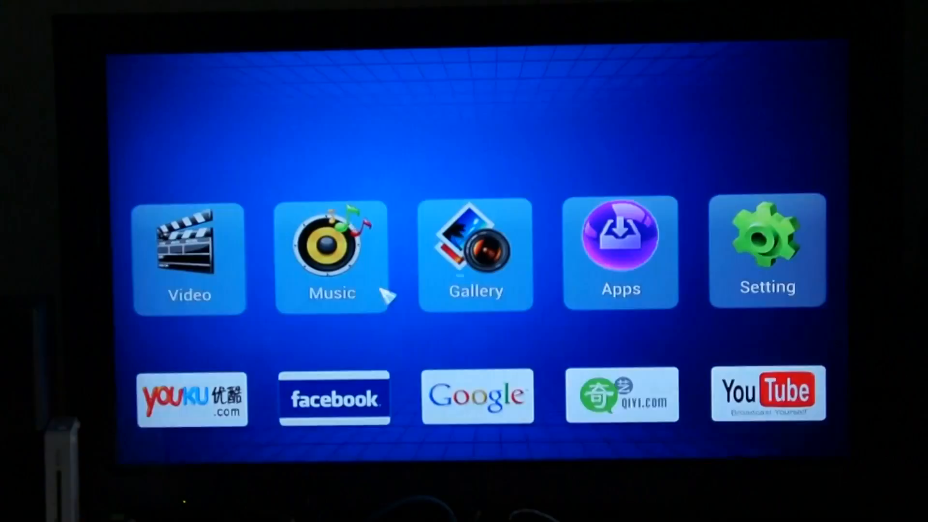
# - Launch eHomeMediaCenter, decline the DLNA WLAN prompts, and open its Media Player section
pyautogui.click(621, 249)
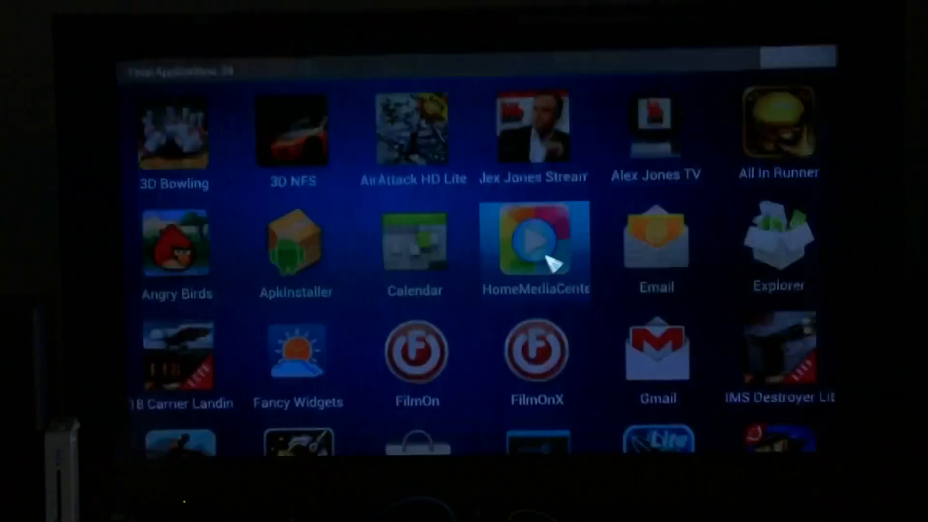
pyautogui.click(533, 243)
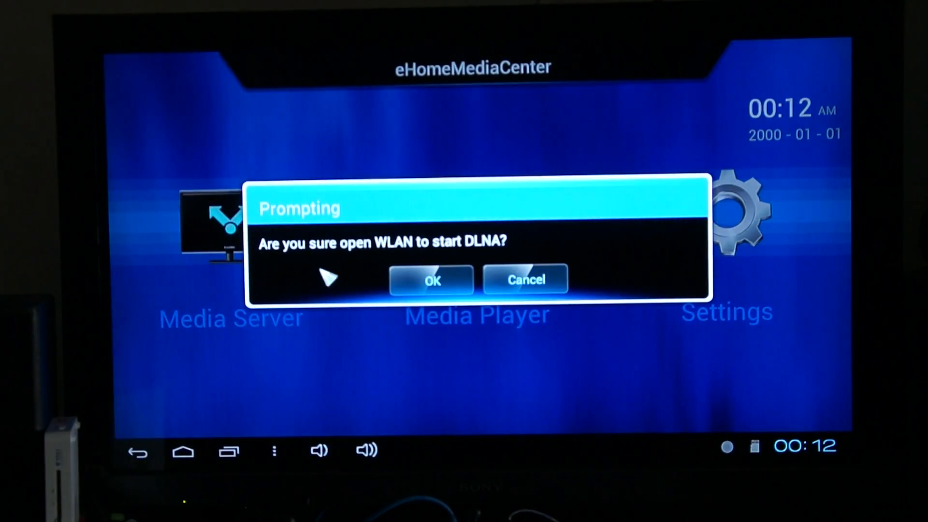
pyautogui.click(432, 280)
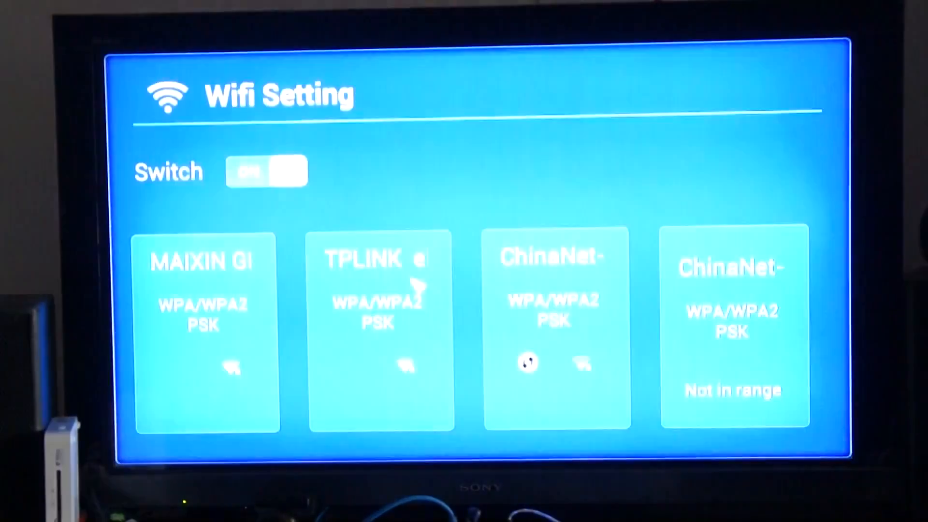
pyautogui.click(266, 172)
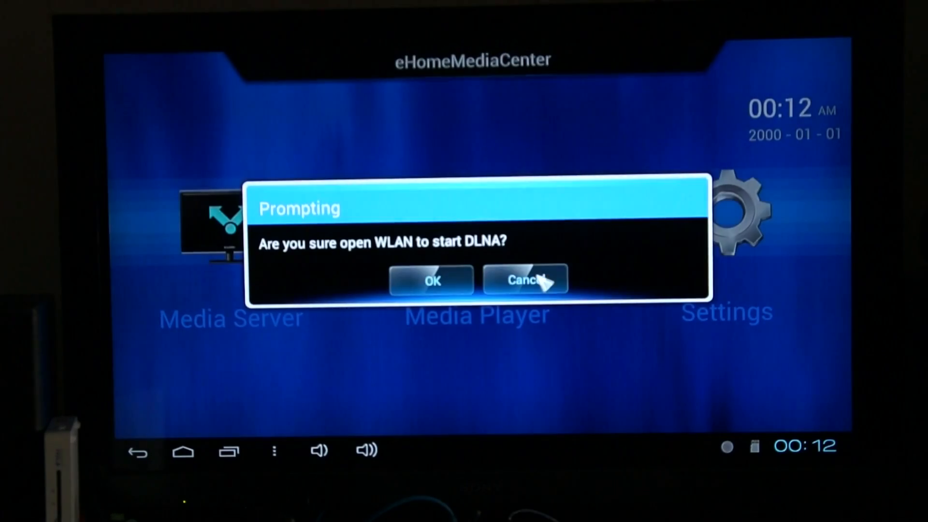
pyautogui.click(523, 279)
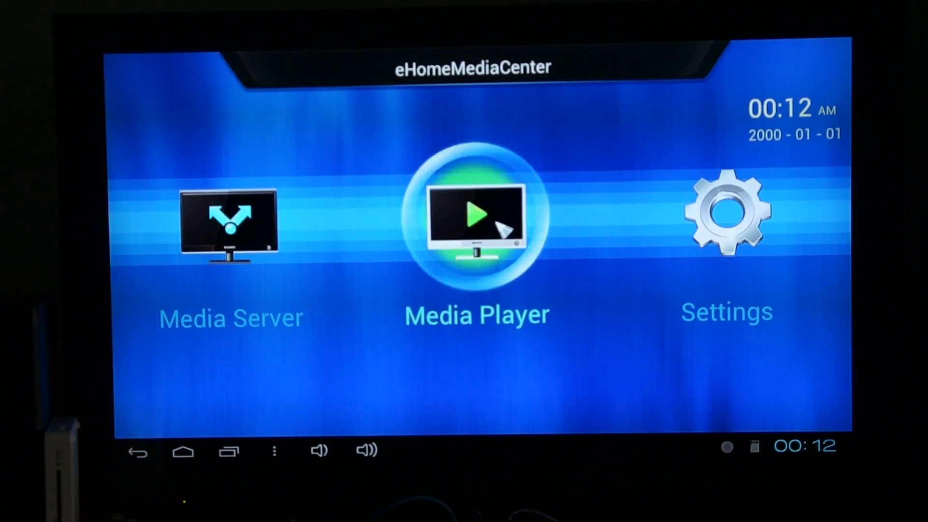
pyautogui.click(477, 222)
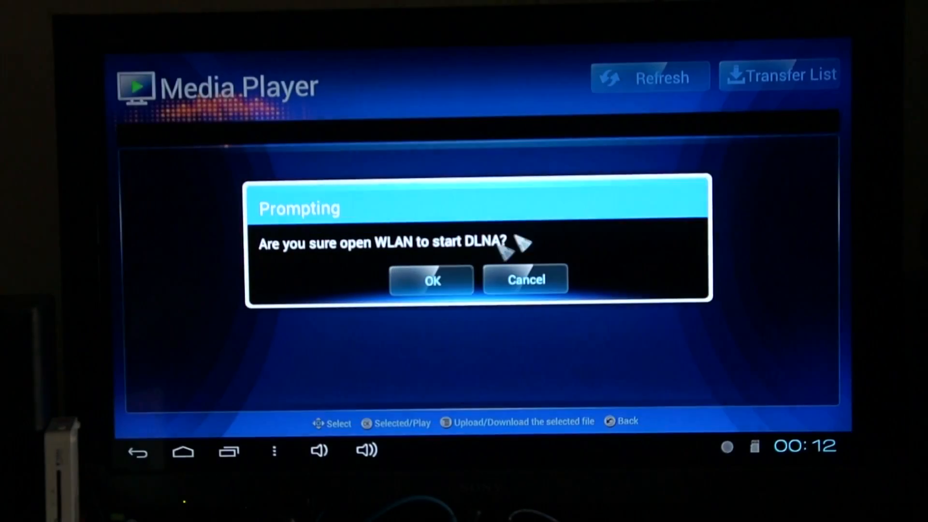
pyautogui.click(432, 280)
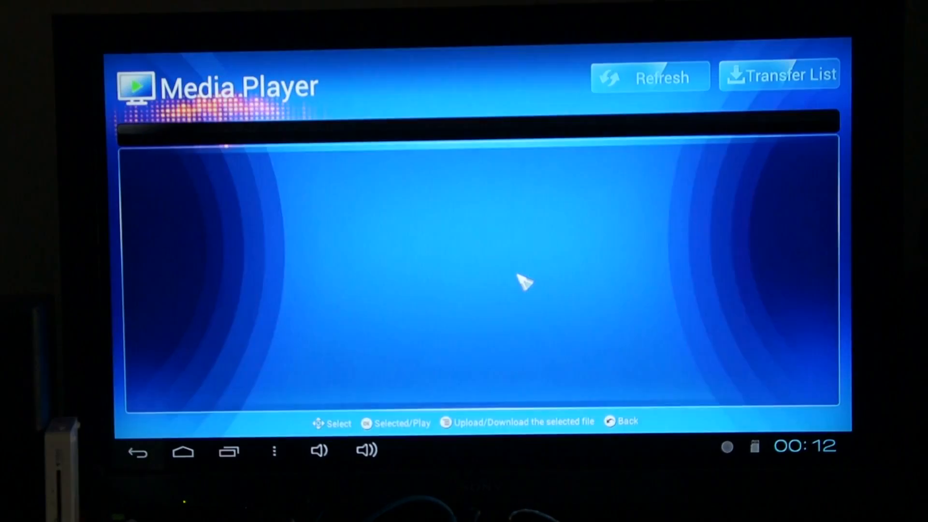
pyautogui.moveTo(503, 261)
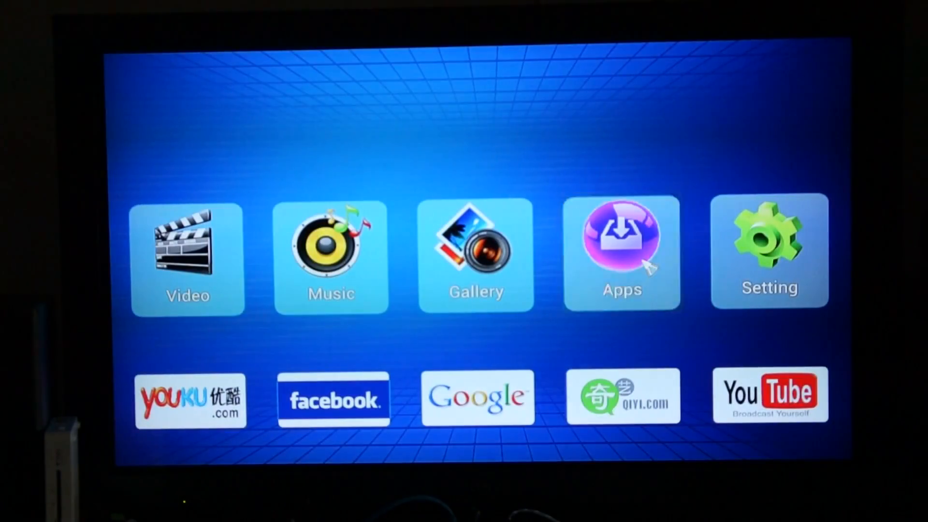
# - Open the deadliest.catch .mkv from the SD card in Explorer and choose Video
pyautogui.click(620, 245)
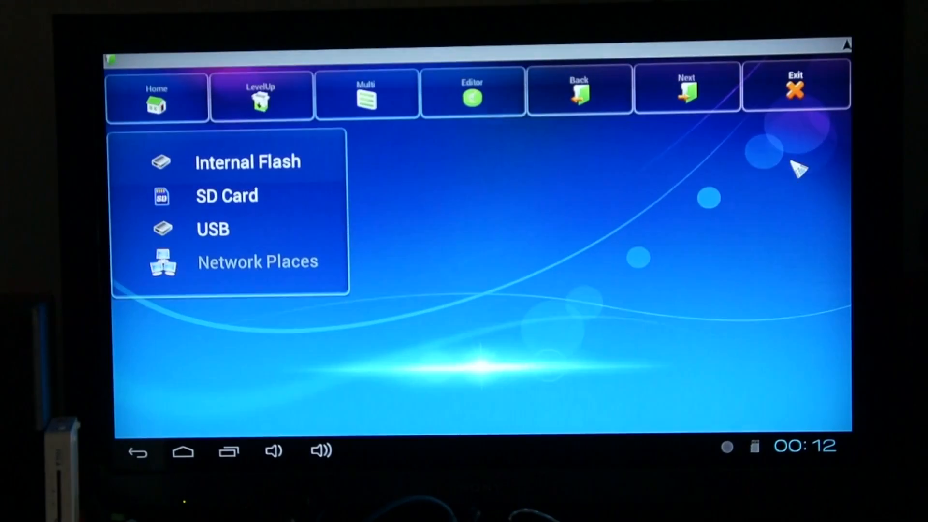
pyautogui.click(227, 195)
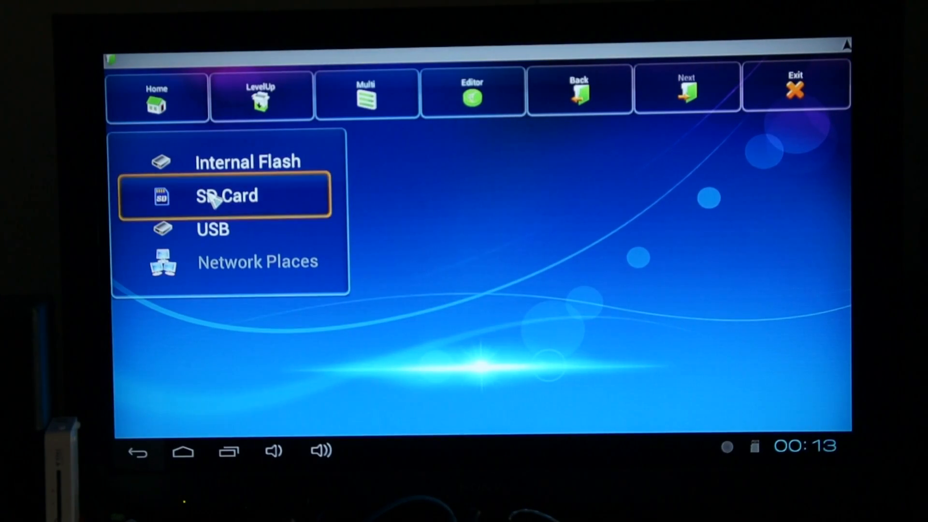
pyautogui.click(226, 195)
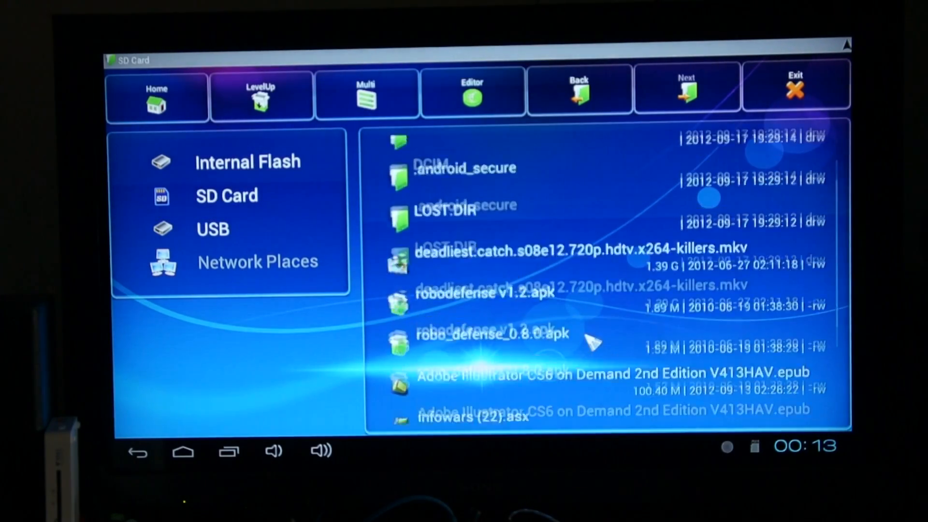
pyautogui.scroll(-3)
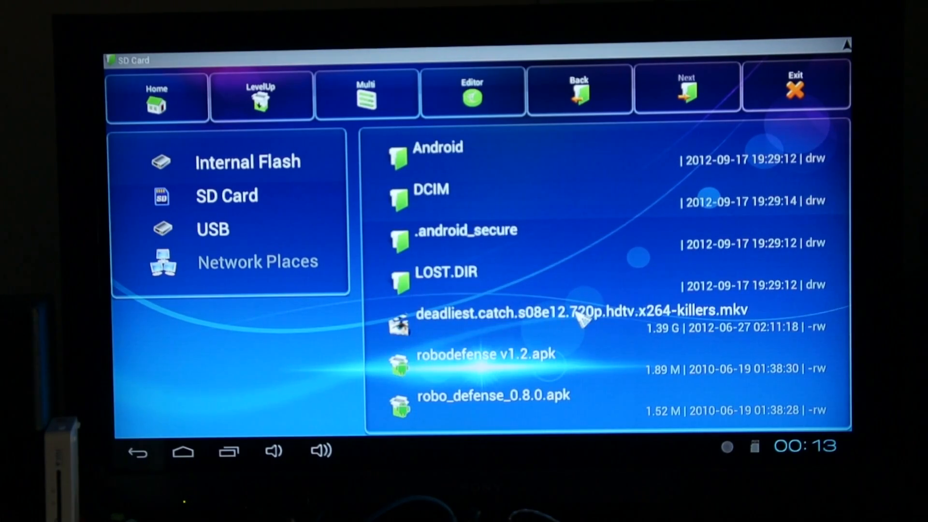
pyautogui.click(580, 312)
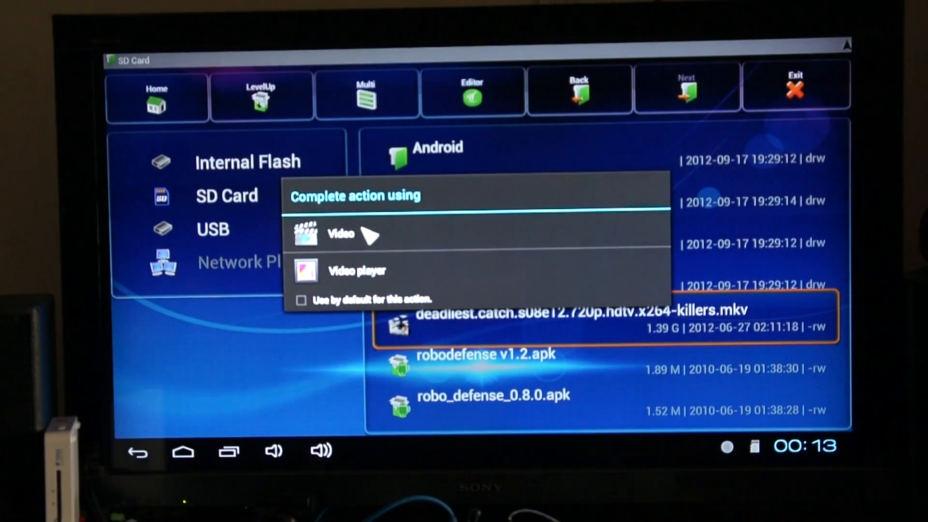
pyautogui.click(342, 234)
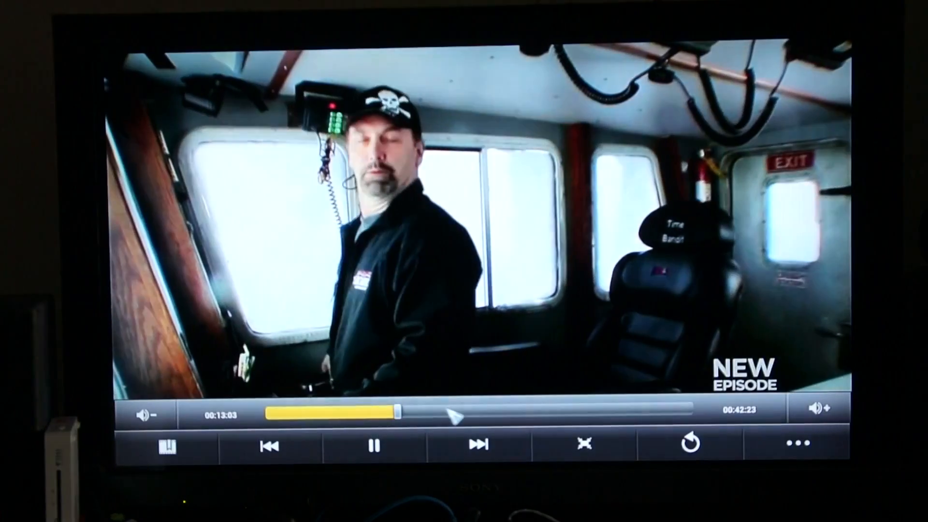
# - Seek to another point in the episode, then view the USB storage with USB_DISK0
pyautogui.moveTo(400, 414); pyautogui.dragTo(512, 414)
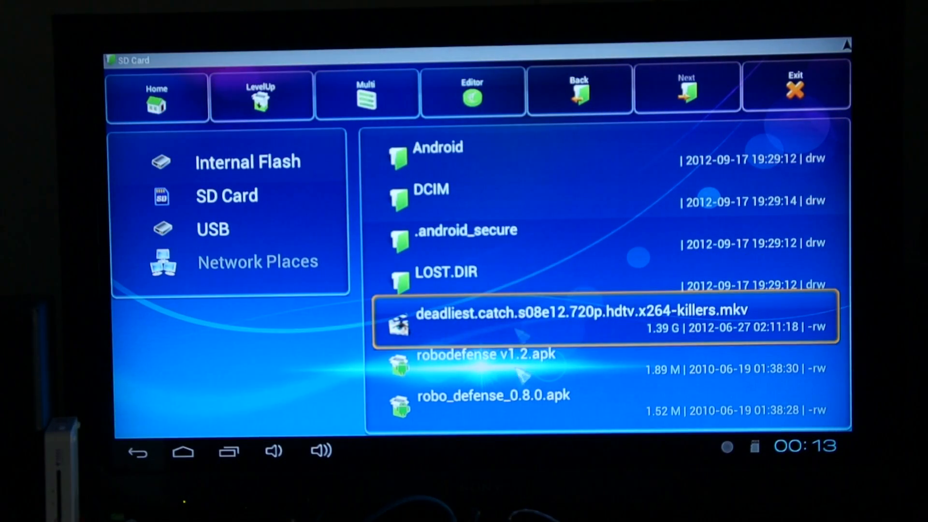
pyautogui.click(212, 230)
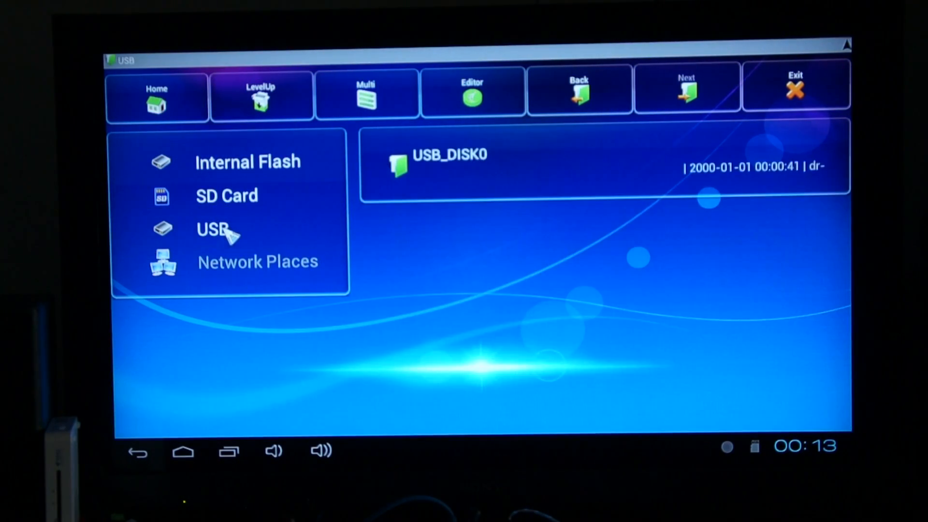
pyautogui.moveTo(441, 166)
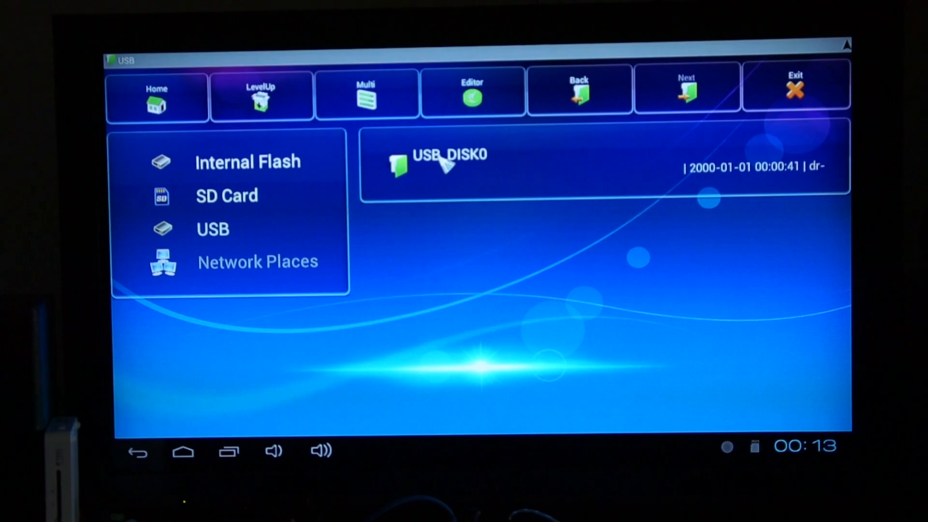
# - Open USB_DISK0, then the 1TB and HD Movies folders, and scroll the list
pyautogui.doubleClick(449, 163)
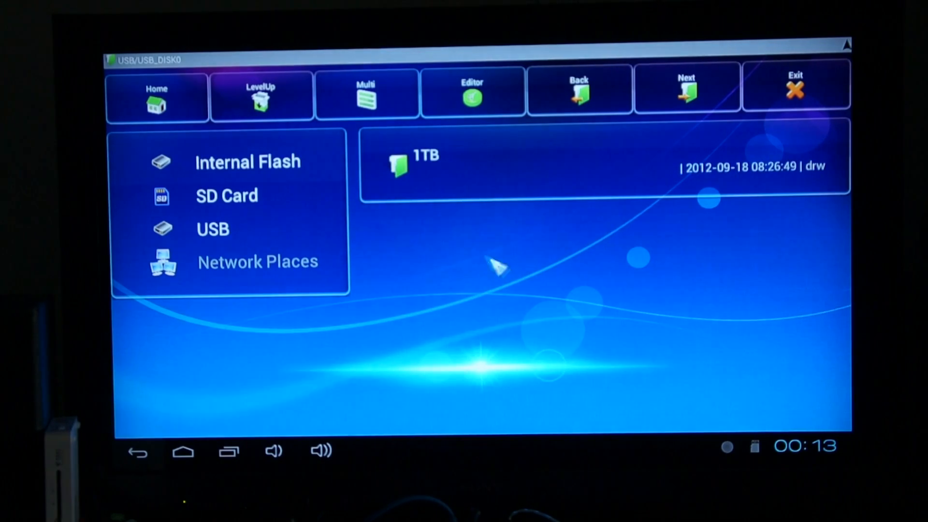
pyautogui.doubleClick(415, 163)
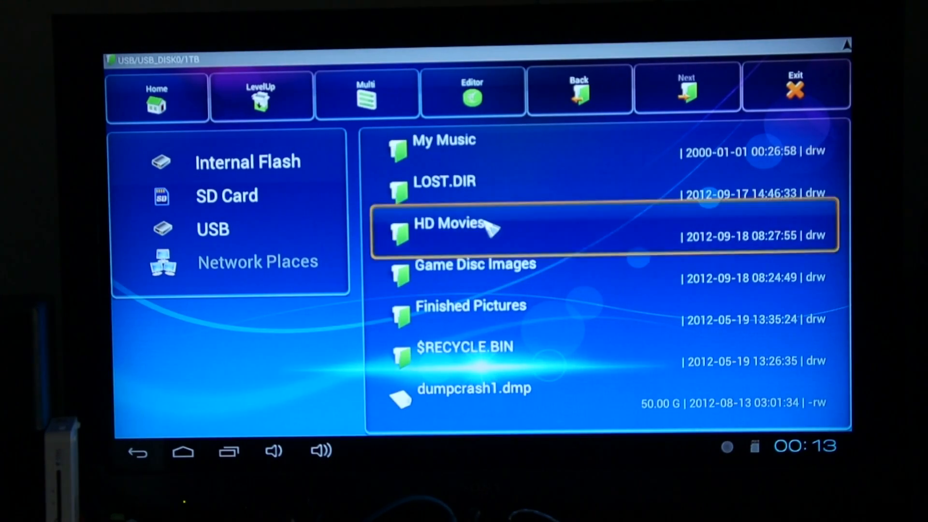
pyautogui.doubleClick(450, 223)
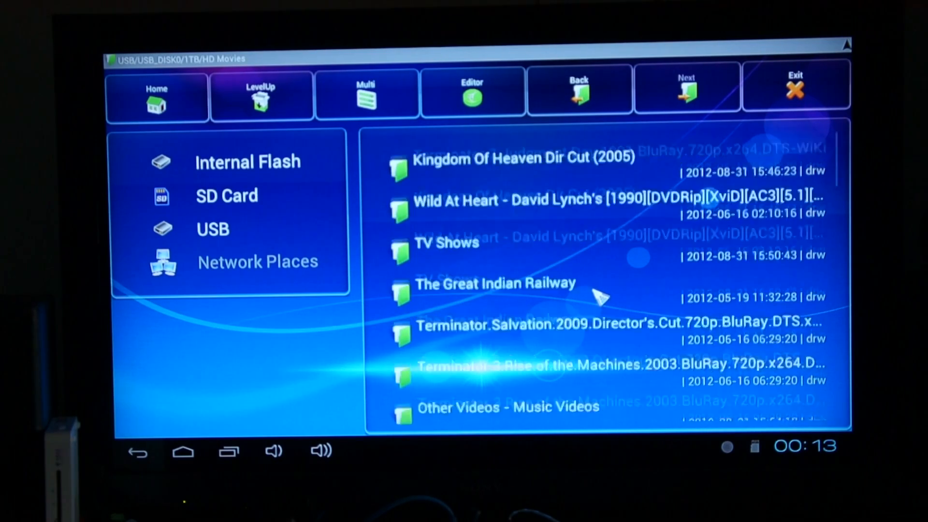
pyautogui.scroll(-3)
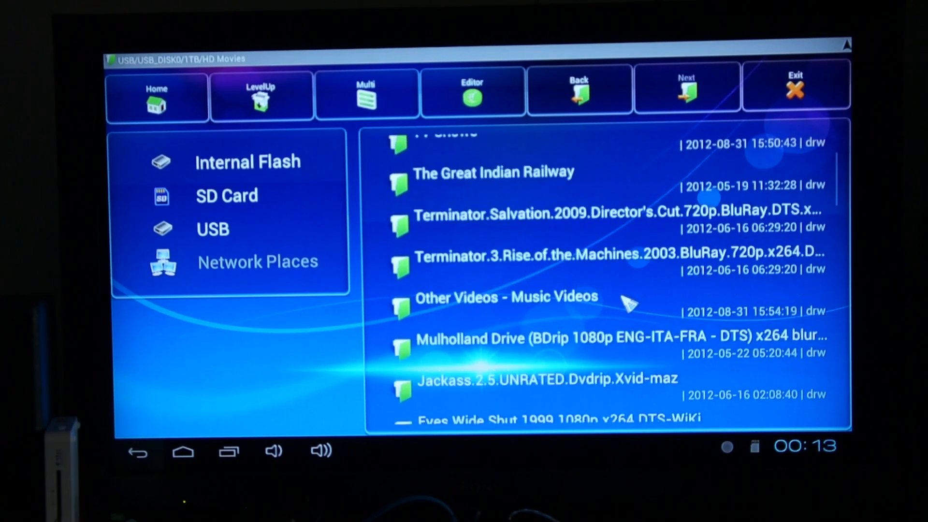
pyautogui.moveTo(687, 248)
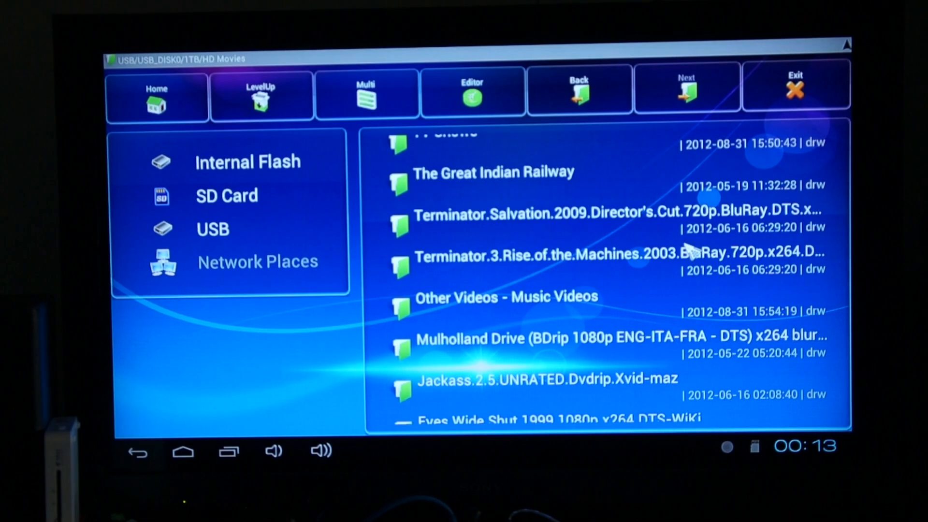
pyautogui.scroll(-3)
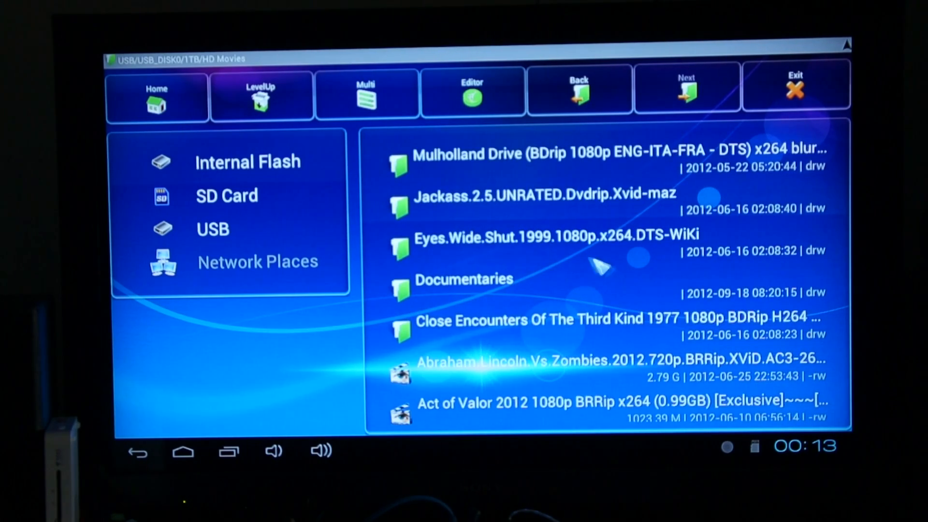
# - Reopen HD Movies from 1TB, scroll to Kill.Bill.Vol.2 and dismiss its file actions
pyautogui.click(261, 95)
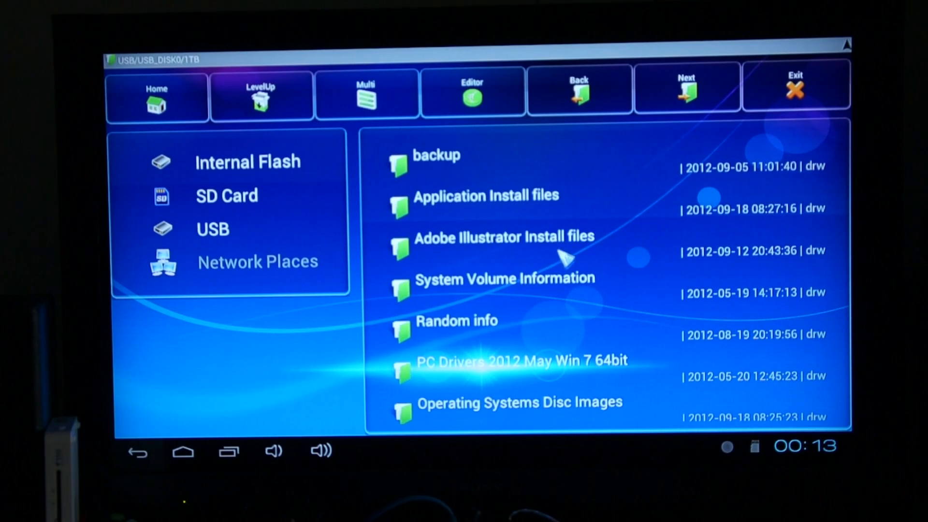
pyautogui.scroll(-3)
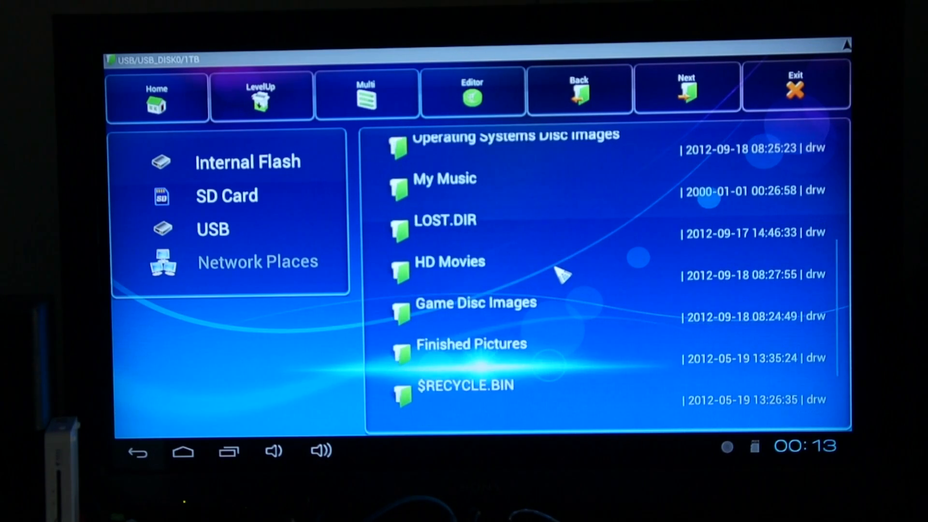
pyautogui.click(474, 267)
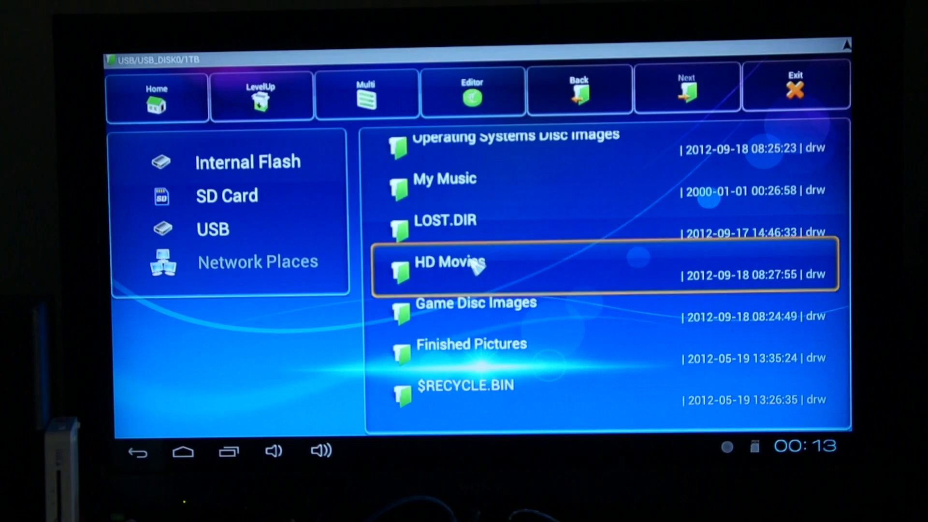
pyautogui.doubleClick(450, 263)
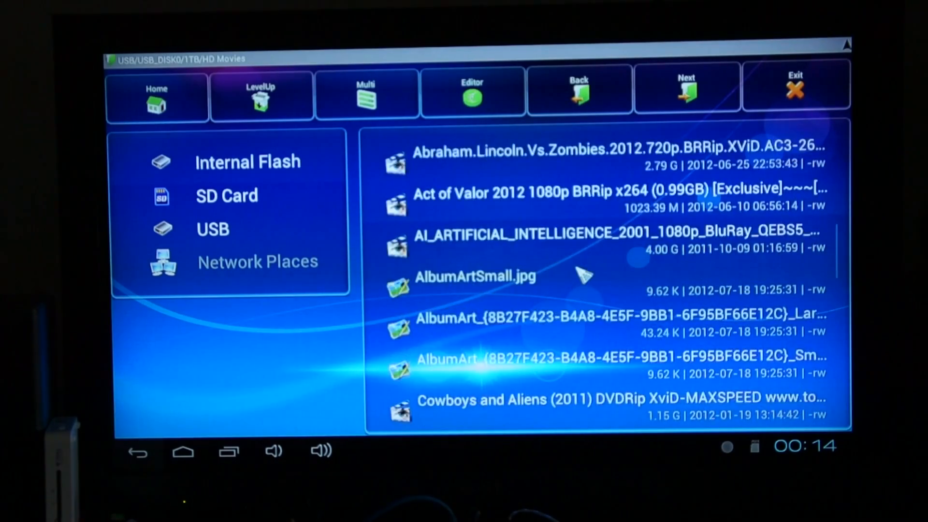
pyautogui.scroll(-3)
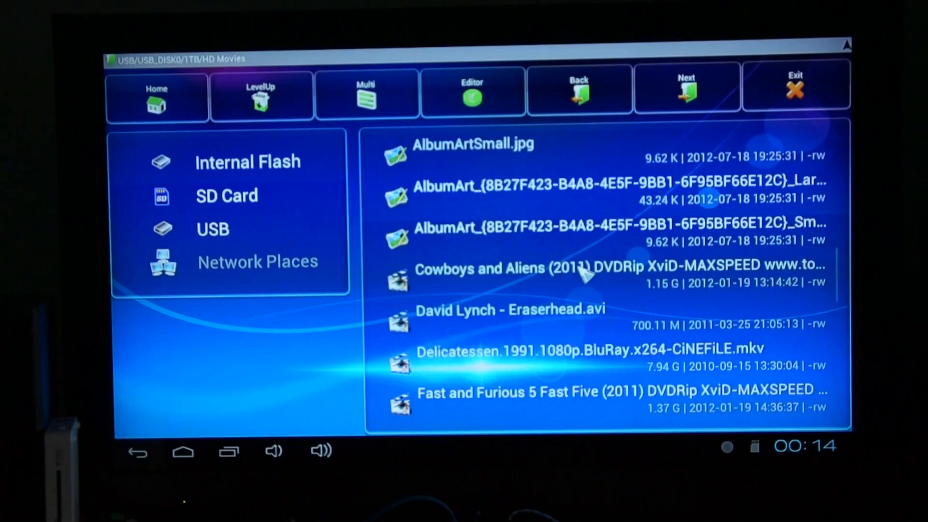
pyautogui.scroll(-3)
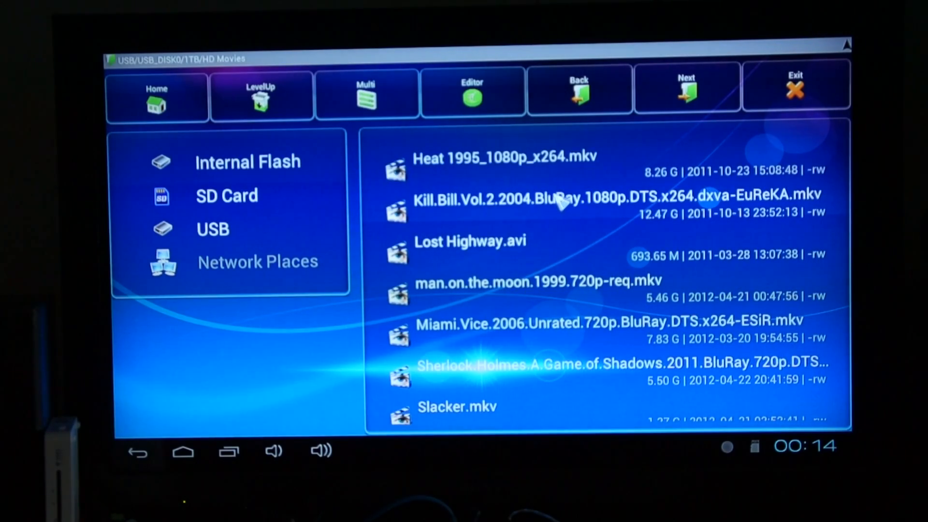
pyautogui.click(592, 198)
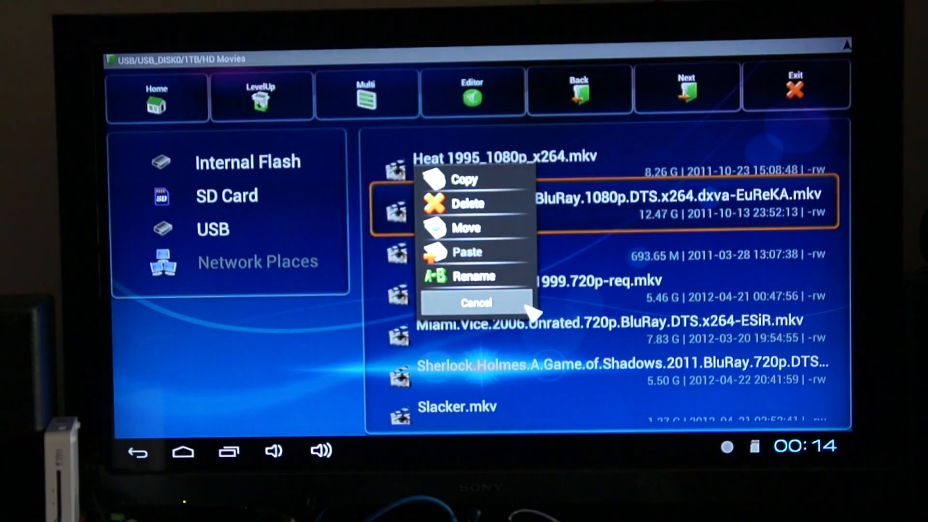
pyautogui.click(475, 302)
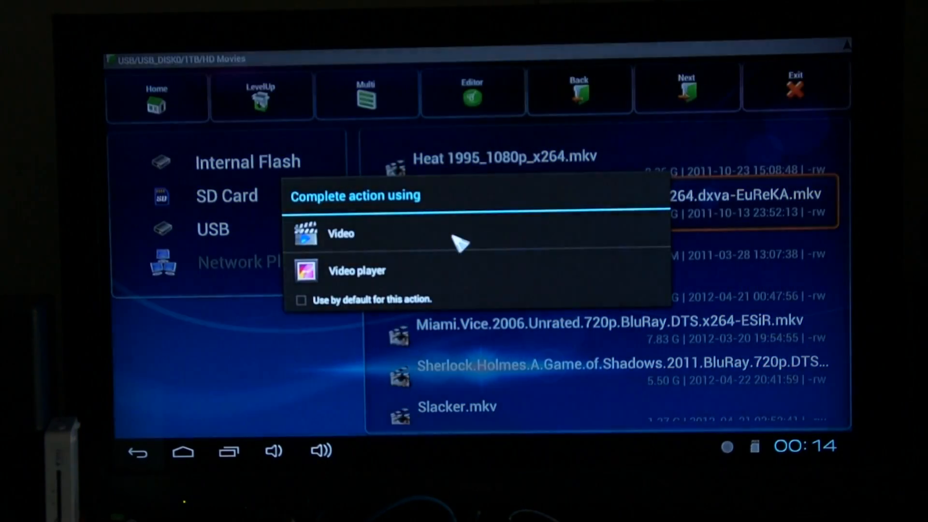
# - Play the 12.47 G Kill Bill Vol. 2 1080p file in the Video app
pyautogui.click(341, 233)
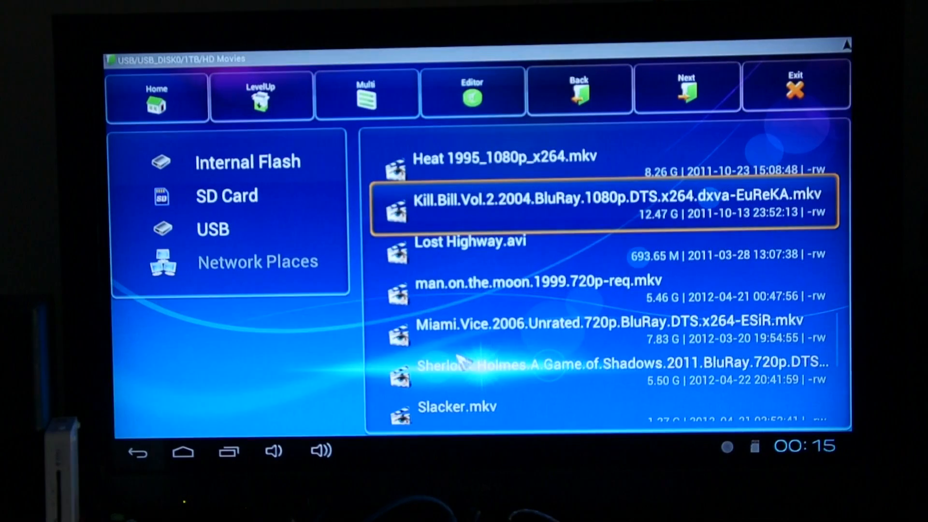
pyautogui.moveTo(548, 261)
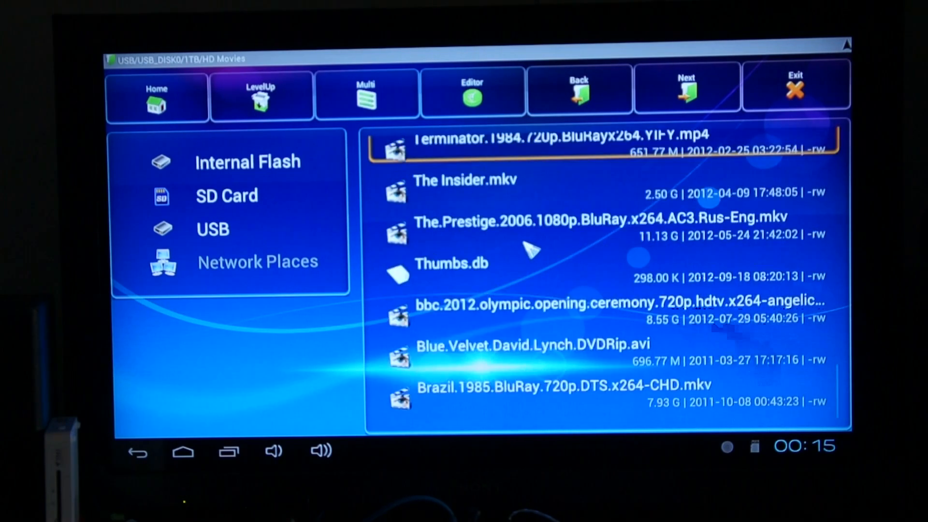
pyautogui.moveTo(524, 264)
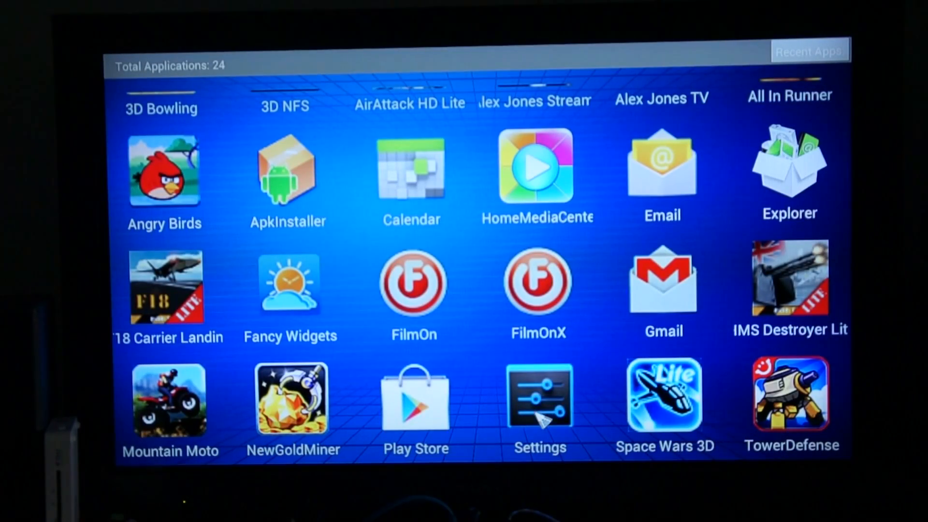
pyautogui.moveTo(539, 395)
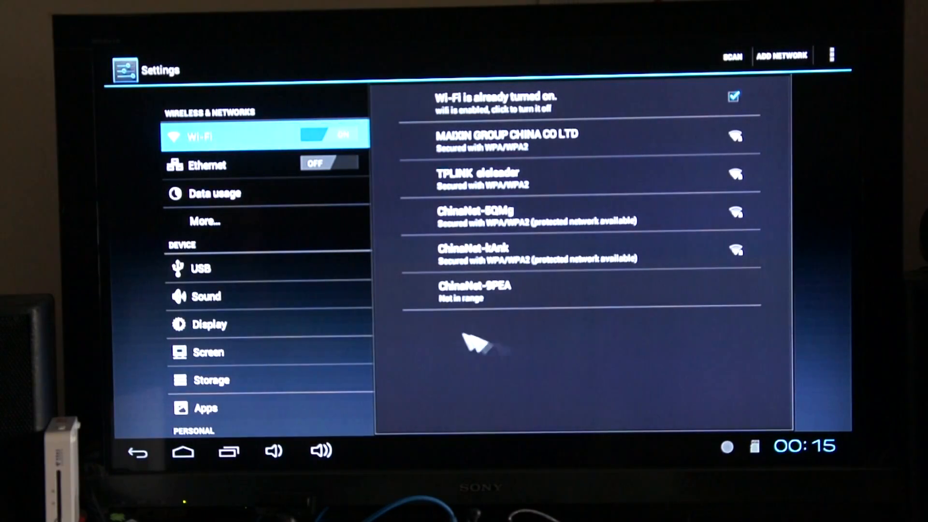
pyautogui.moveTo(551, 98)
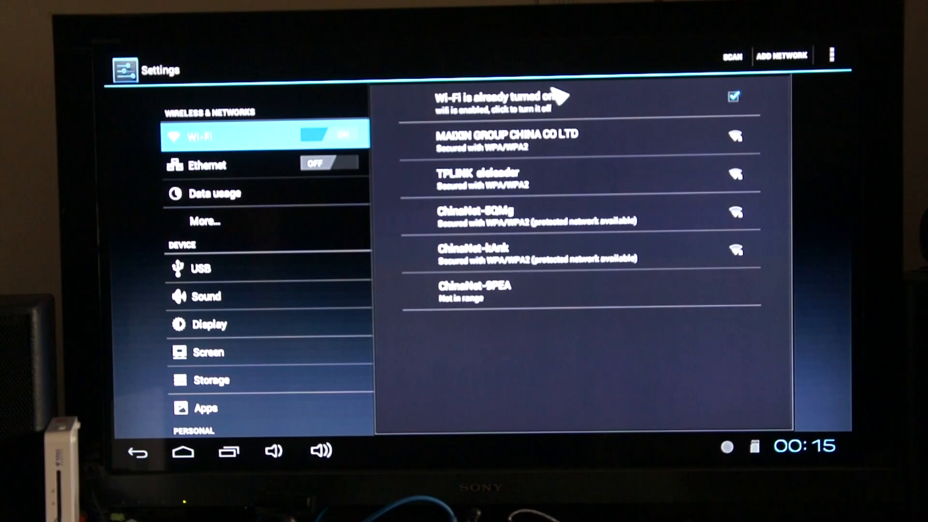
pyautogui.moveTo(497, 302)
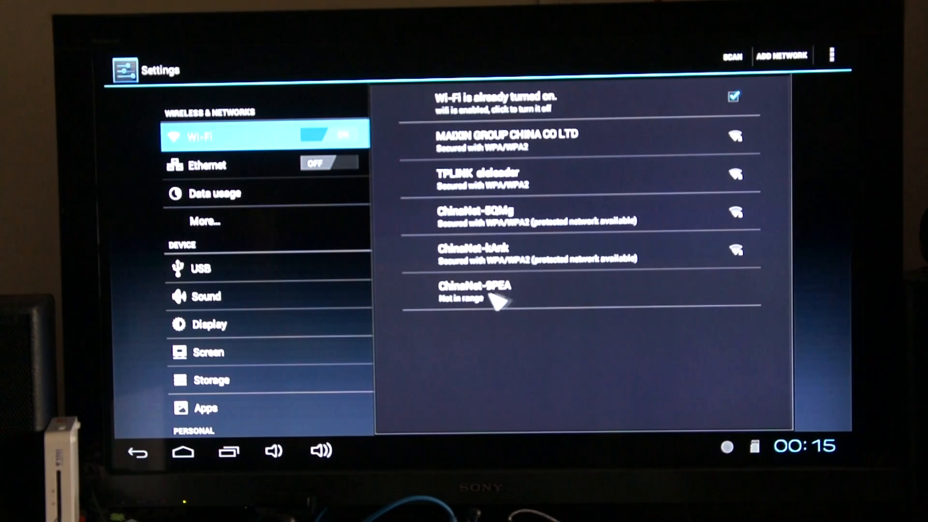
pyautogui.moveTo(285, 311)
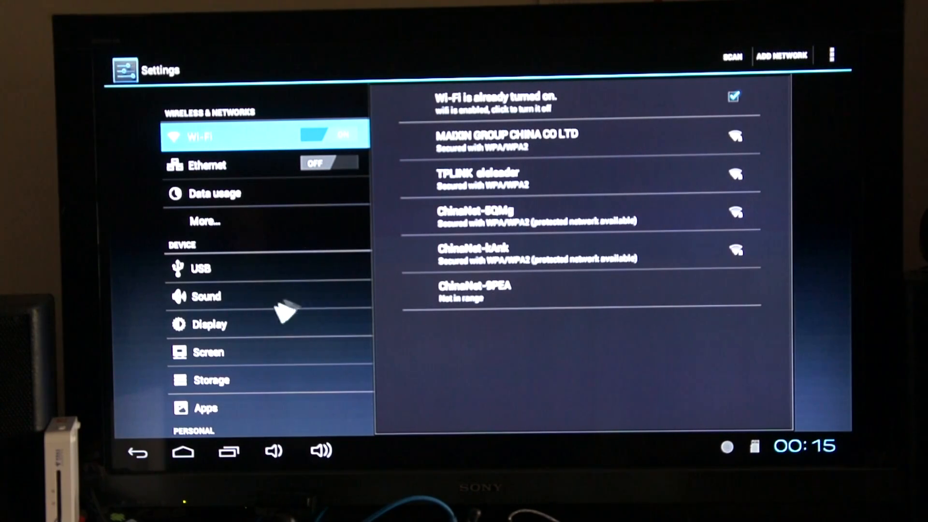
# - Set the HDMI Mode under Screen settings to 1920x1080p-60
pyautogui.click(208, 352)
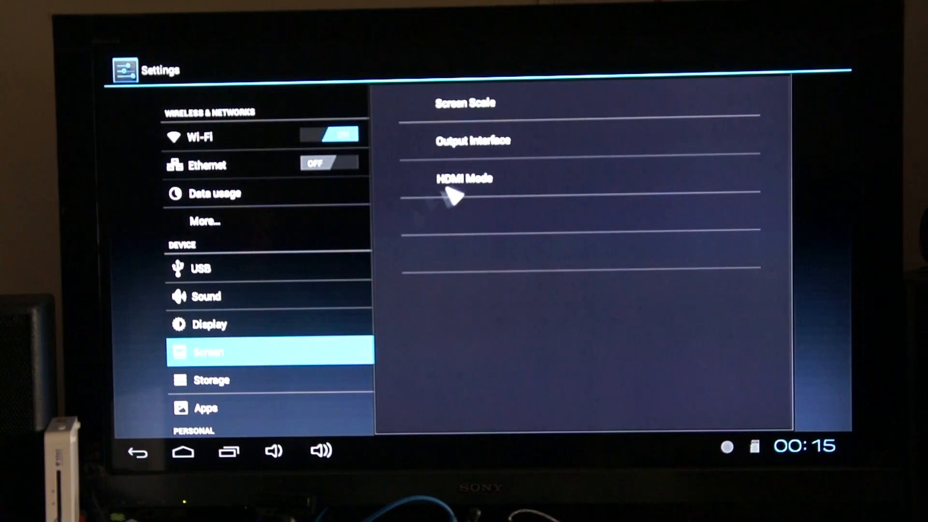
pyautogui.moveTo(509, 115)
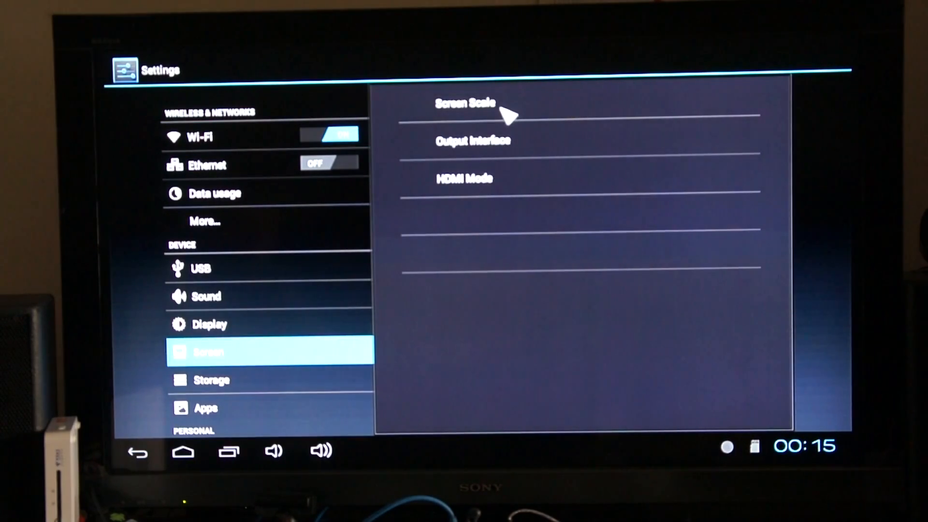
pyautogui.click(465, 103)
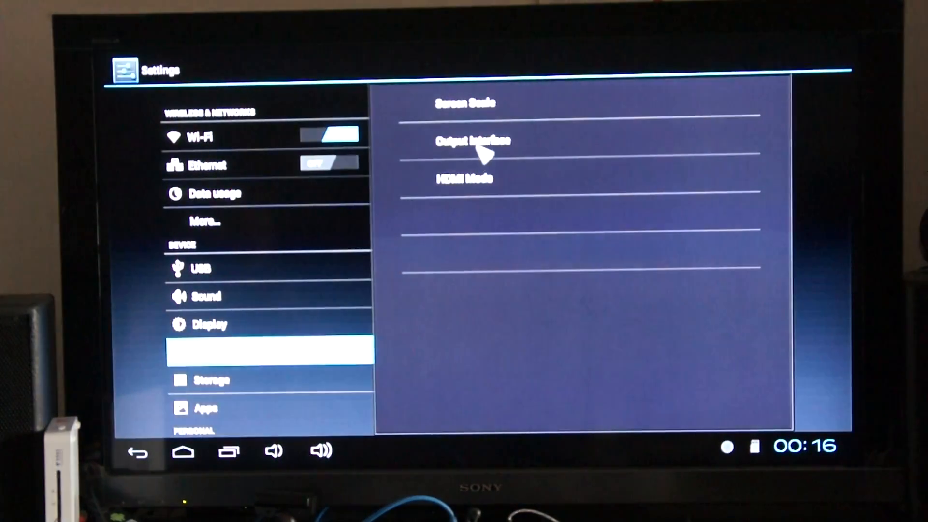
pyautogui.click(474, 140)
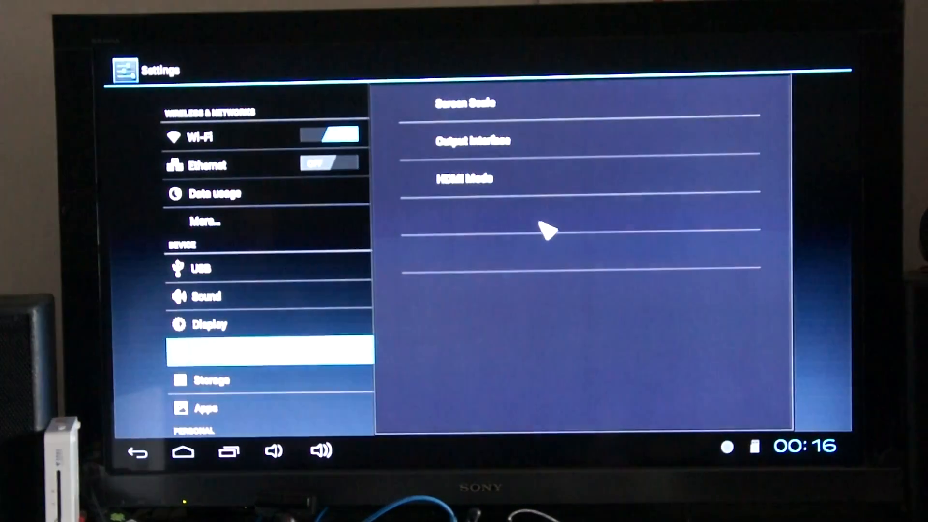
pyautogui.moveTo(474, 187)
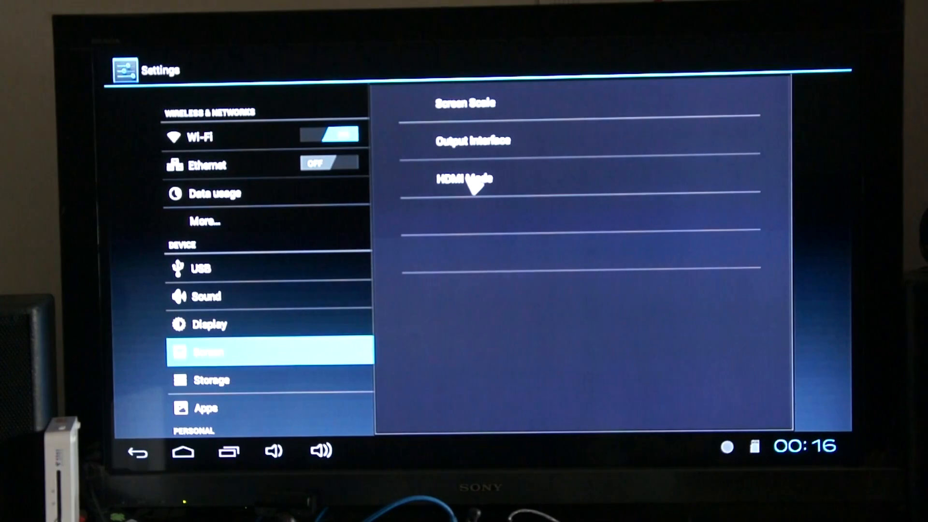
pyautogui.moveTo(488, 187)
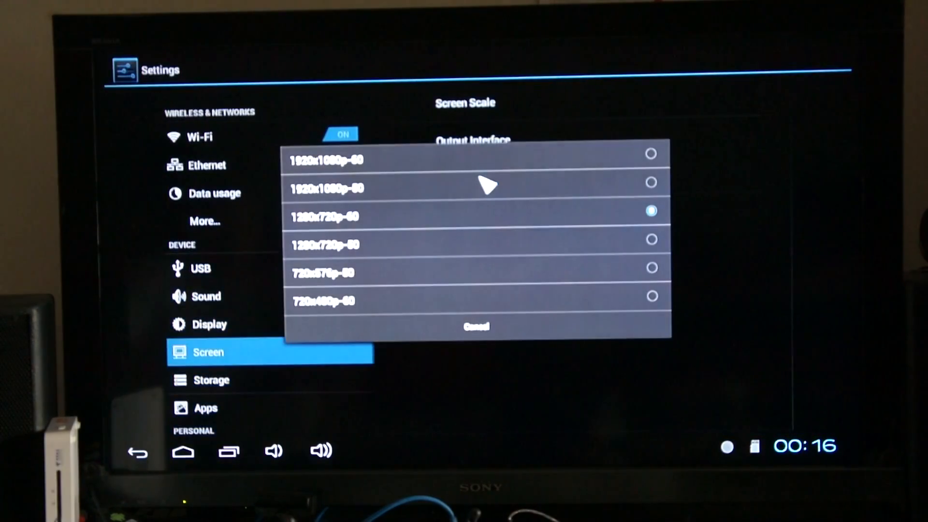
pyautogui.moveTo(358, 166)
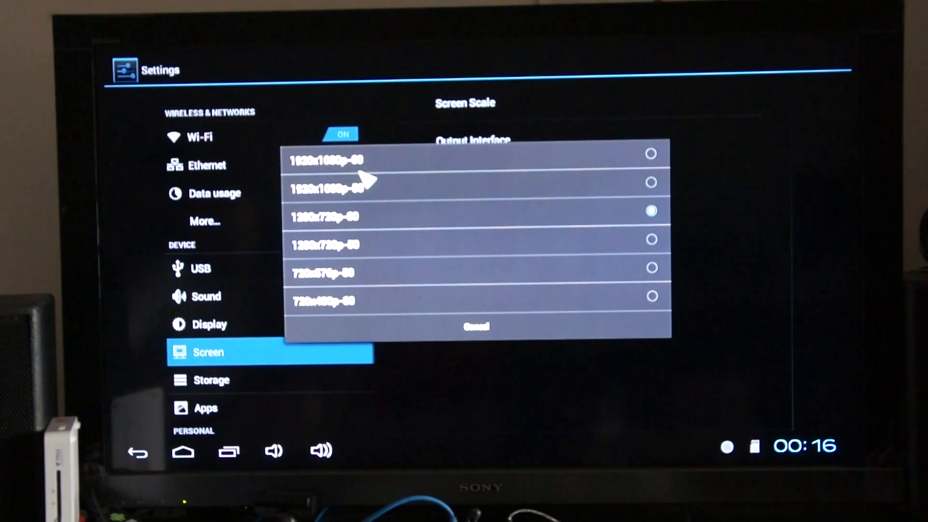
pyautogui.moveTo(654, 160)
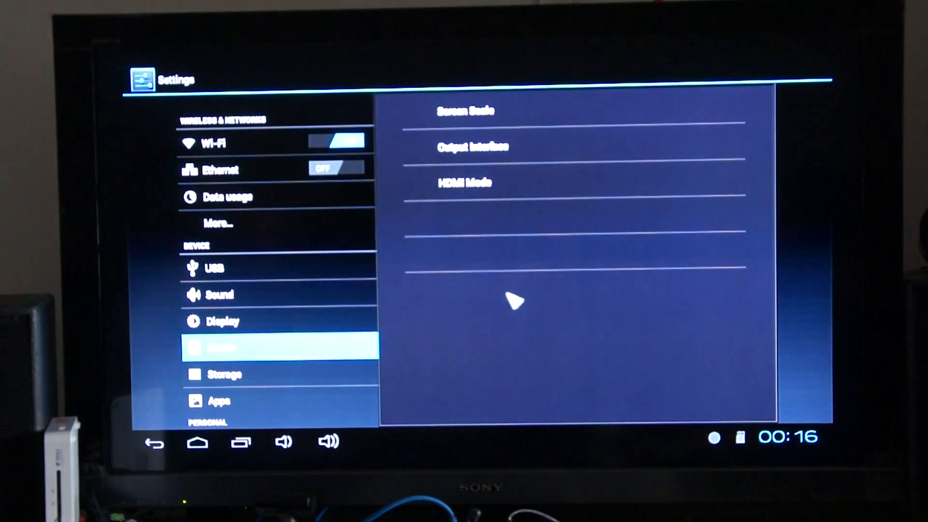
pyautogui.moveTo(267, 331)
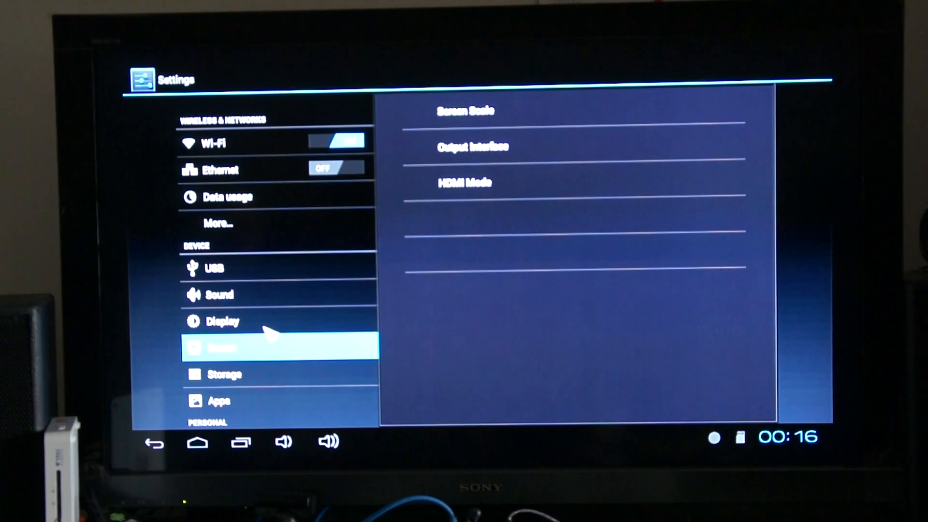
# - Drag the Screen Scale slider fully right to maximum and confirm with OK
pyautogui.click(465, 110)
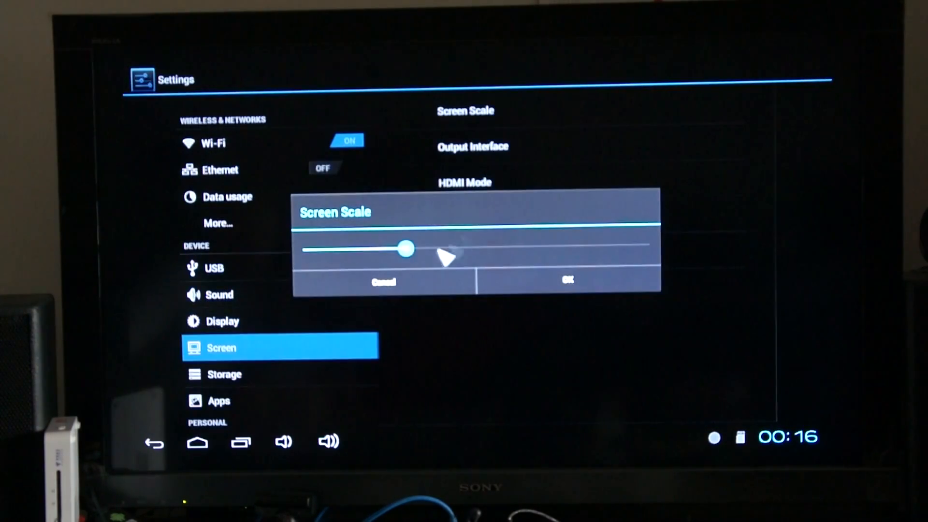
pyautogui.moveTo(406, 248); pyautogui.dragTo(438, 247)
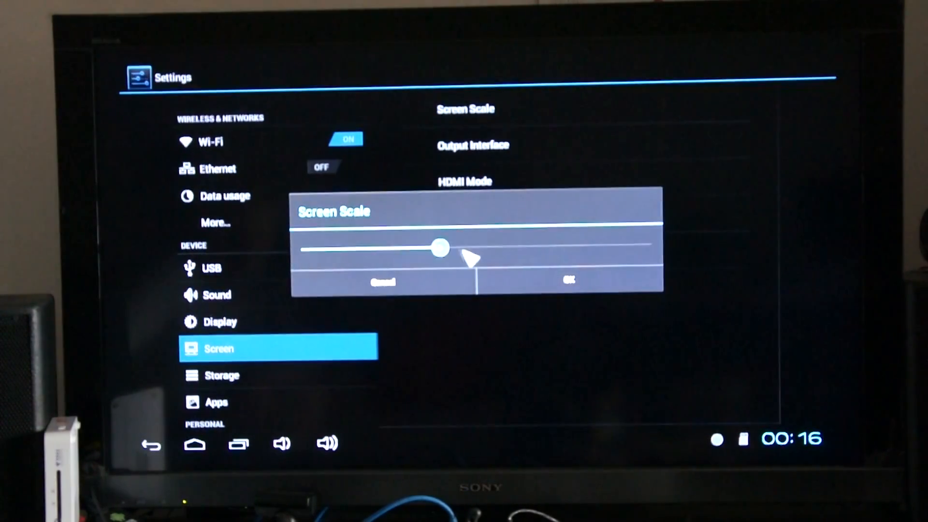
pyautogui.moveTo(438, 249); pyautogui.dragTo(586, 247)
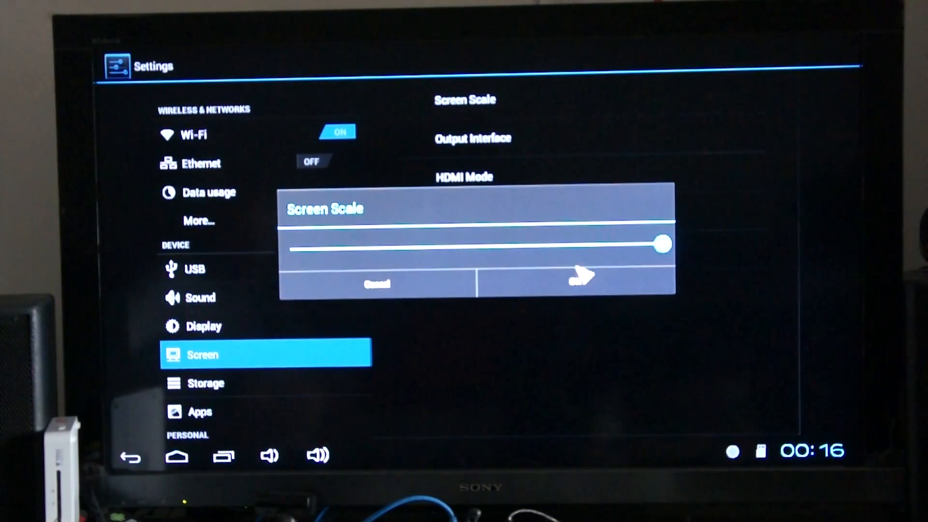
pyautogui.click(580, 283)
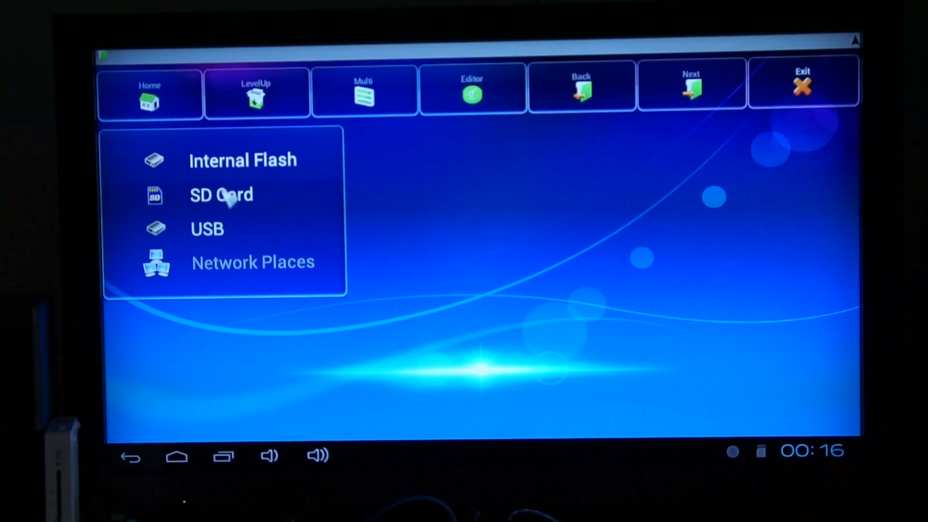
# - Browse from SD Card to USB storage, into USB_DISK0 and its 1TB folder
pyautogui.click(221, 195)
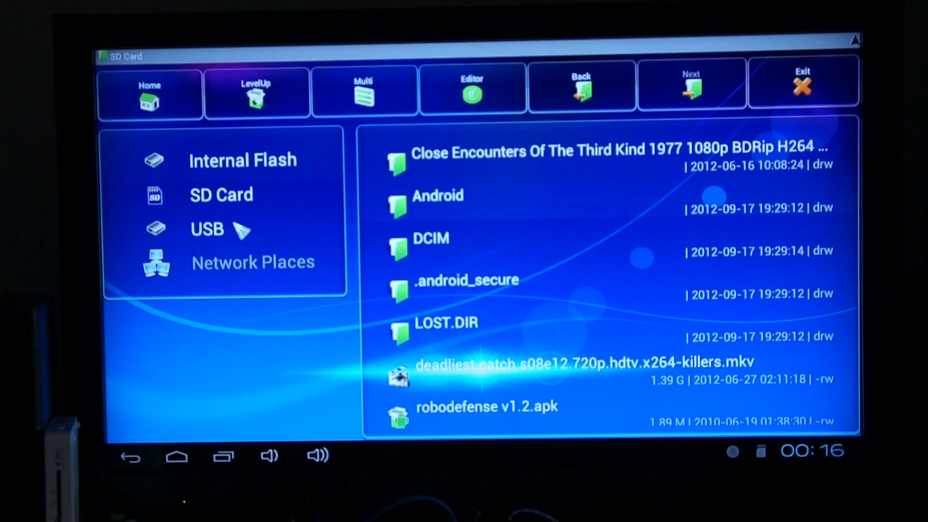
pyautogui.click(206, 229)
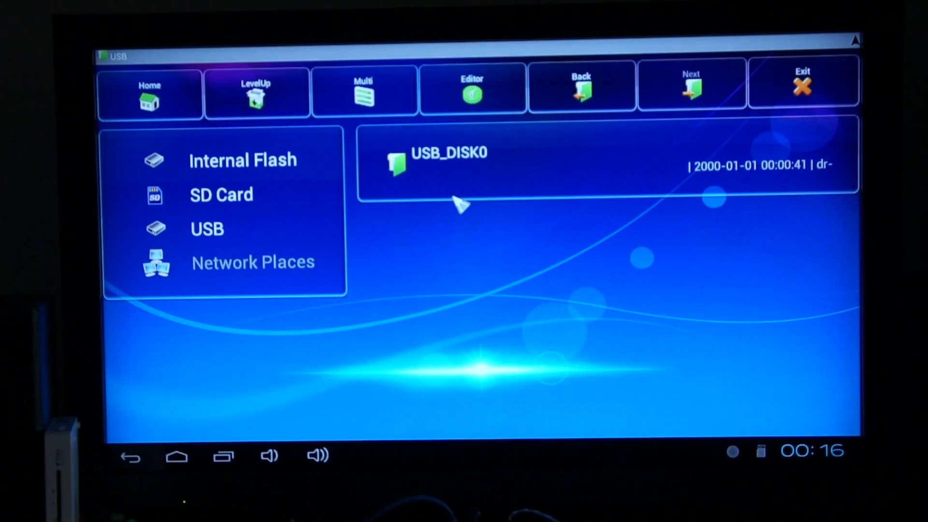
pyautogui.click(448, 160)
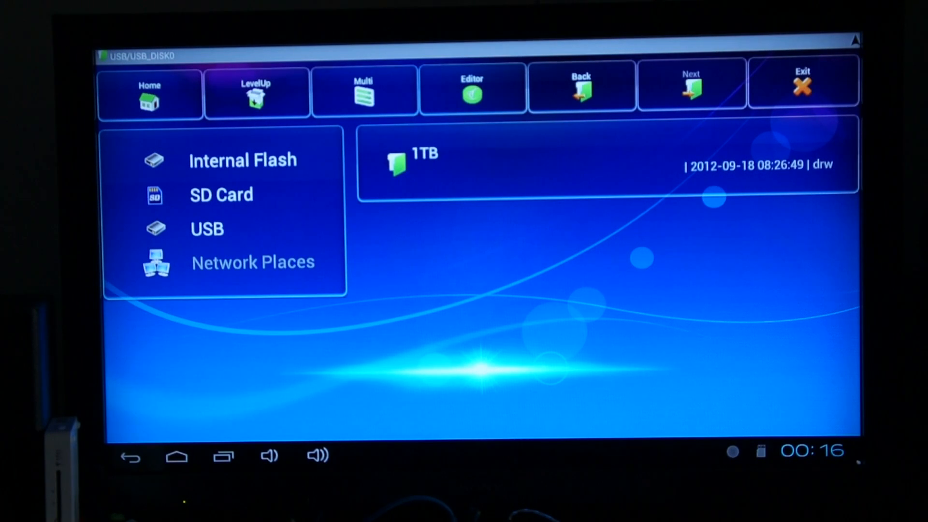
pyautogui.moveTo(453, 109)
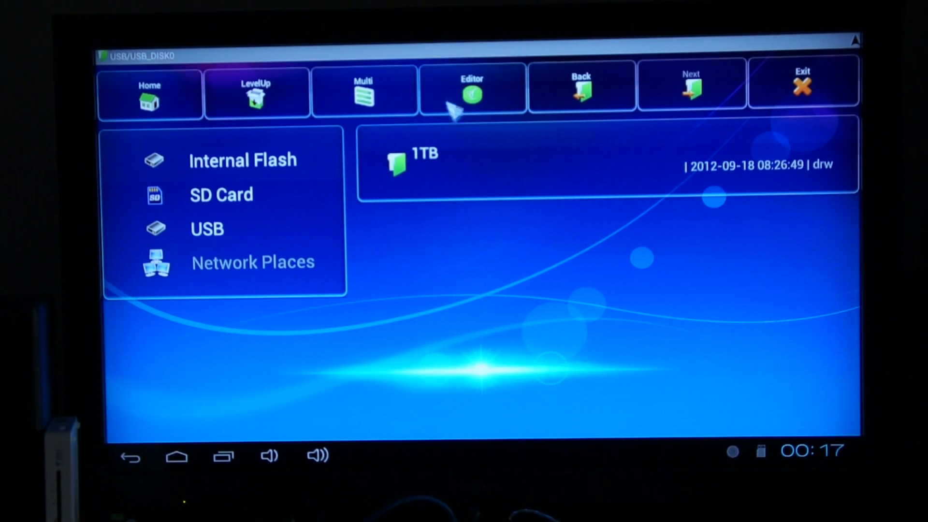
pyautogui.doubleClick(421, 160)
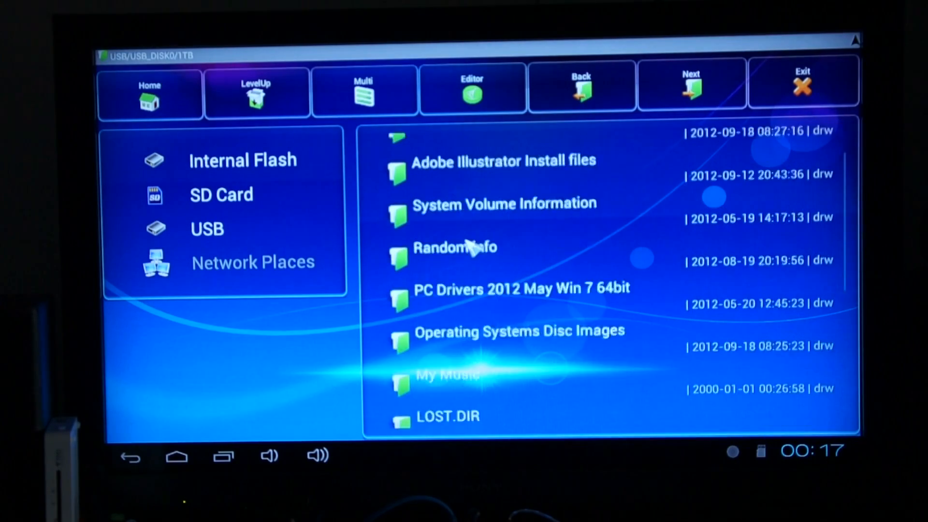
# - Open HD Movies and play the Eyes Wide Shut .mkv movie
pyautogui.scroll(-3)
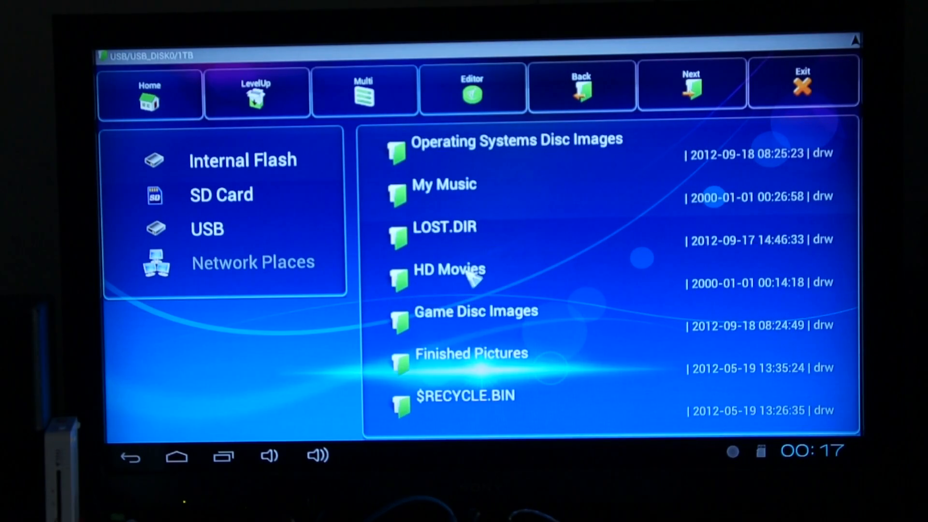
pyautogui.doubleClick(449, 269)
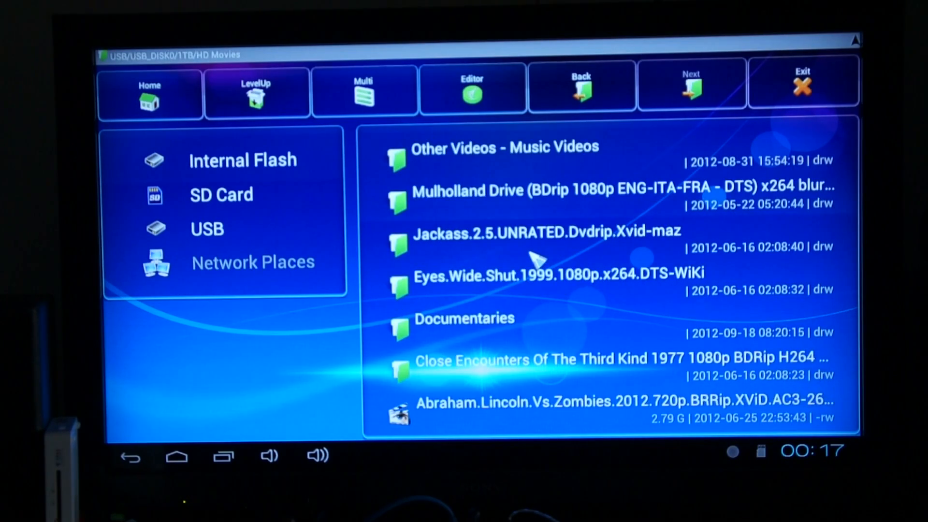
pyautogui.click(557, 278)
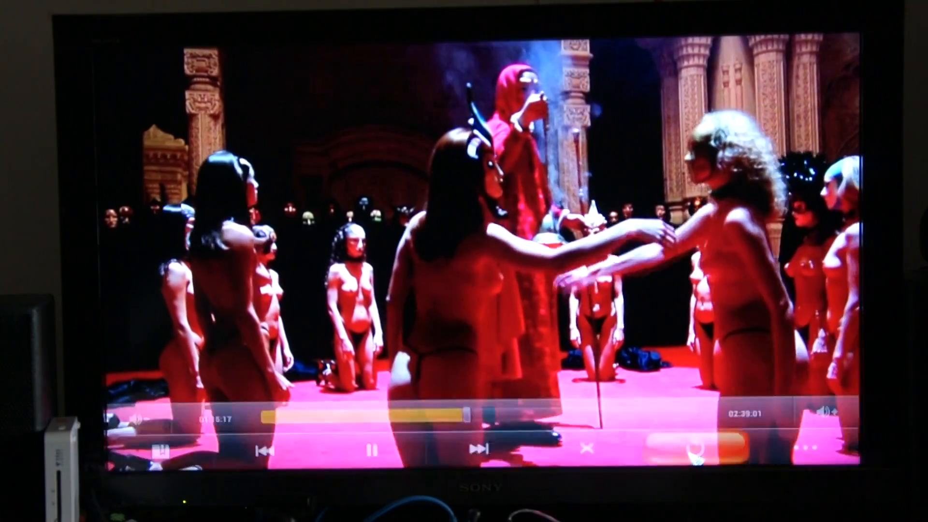
# - Exit the video player and go Home to Explorer's top-level storage list
pyautogui.click(568, 450)
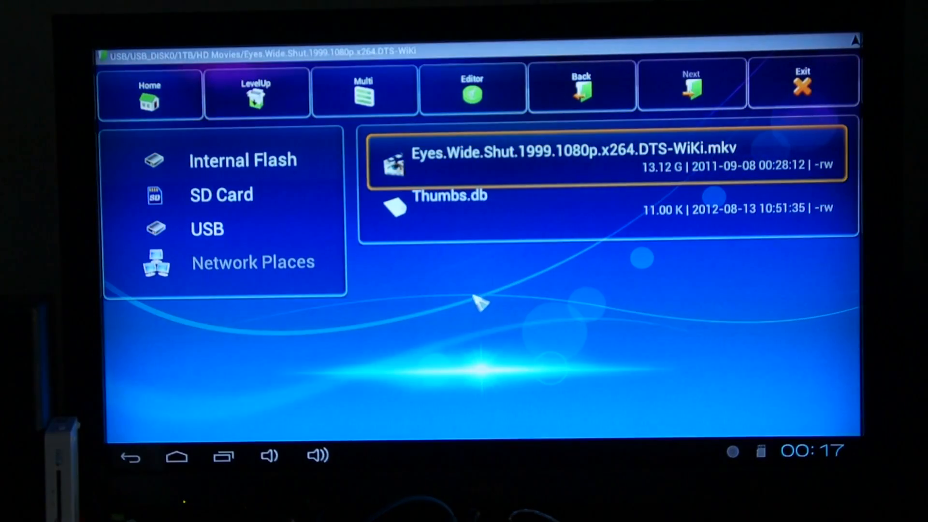
pyautogui.moveTo(237, 195)
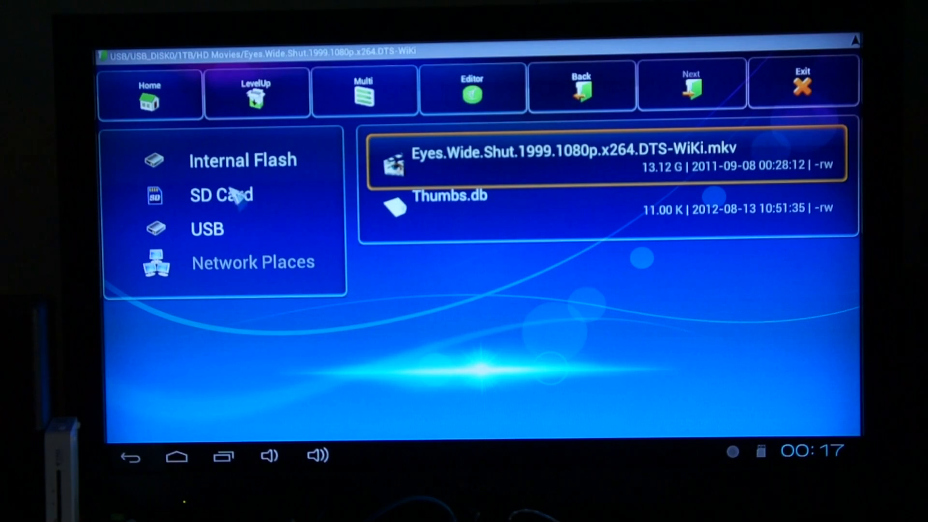
pyautogui.click(241, 160)
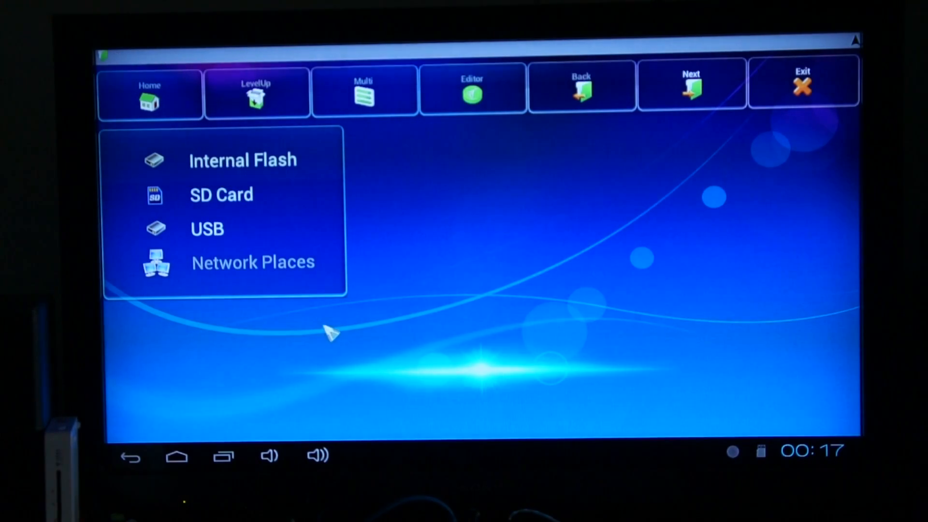
pyautogui.moveTo(448, 216)
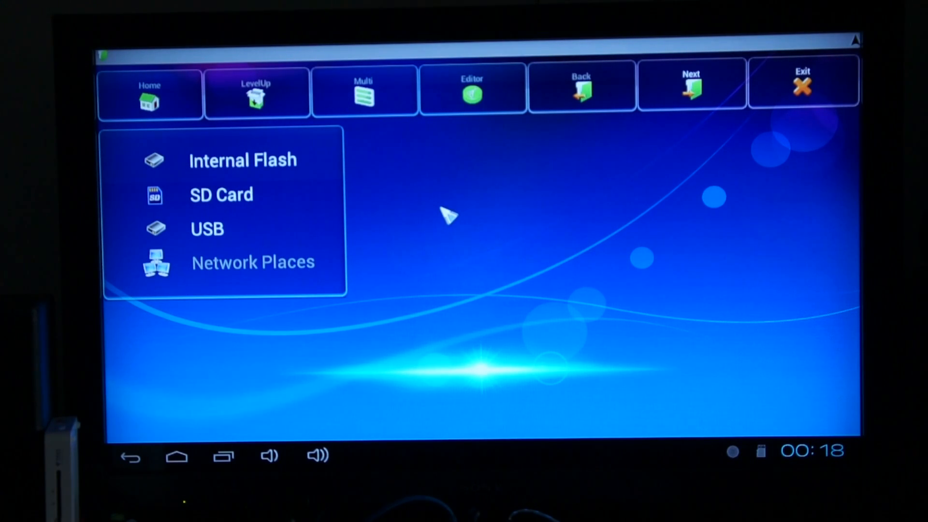